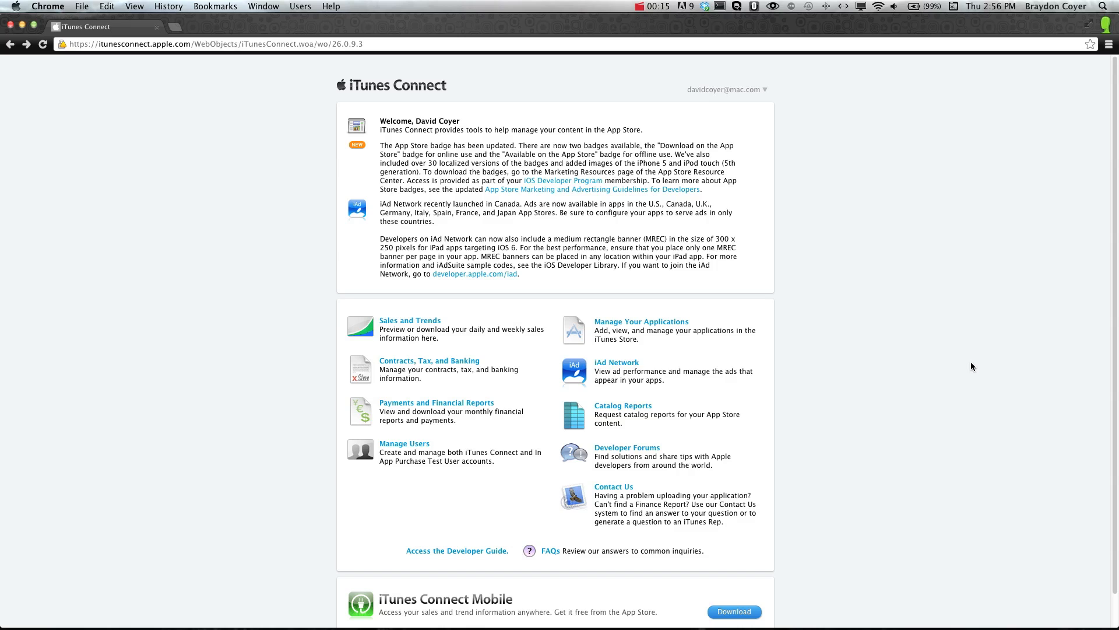
{"action": "mouse_move", "coordinate": [640, 322]}
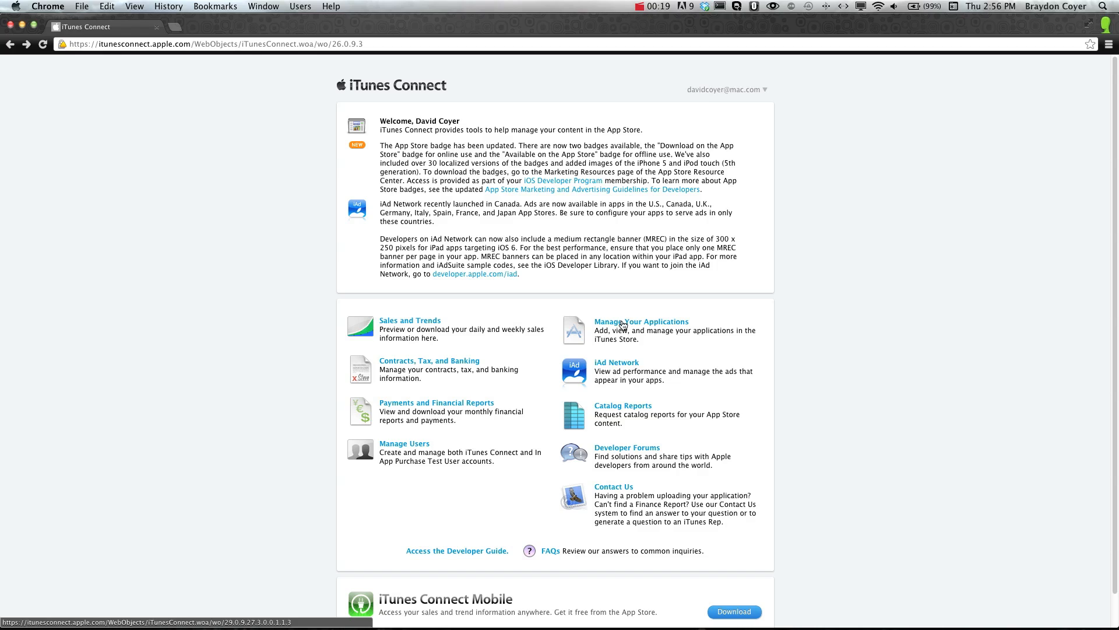
{"action": "mouse_move", "coordinate": [383, 91]}
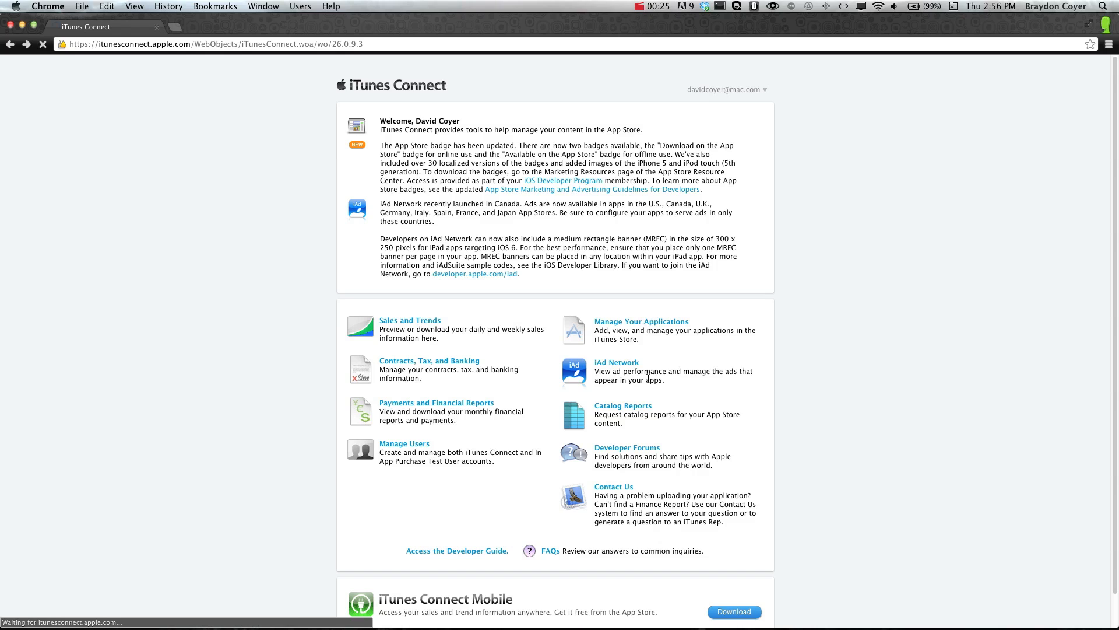
- Open the Penguin Pop! app details from Manage Your Applications
{"action": "left_click", "coordinate": [640, 322]}
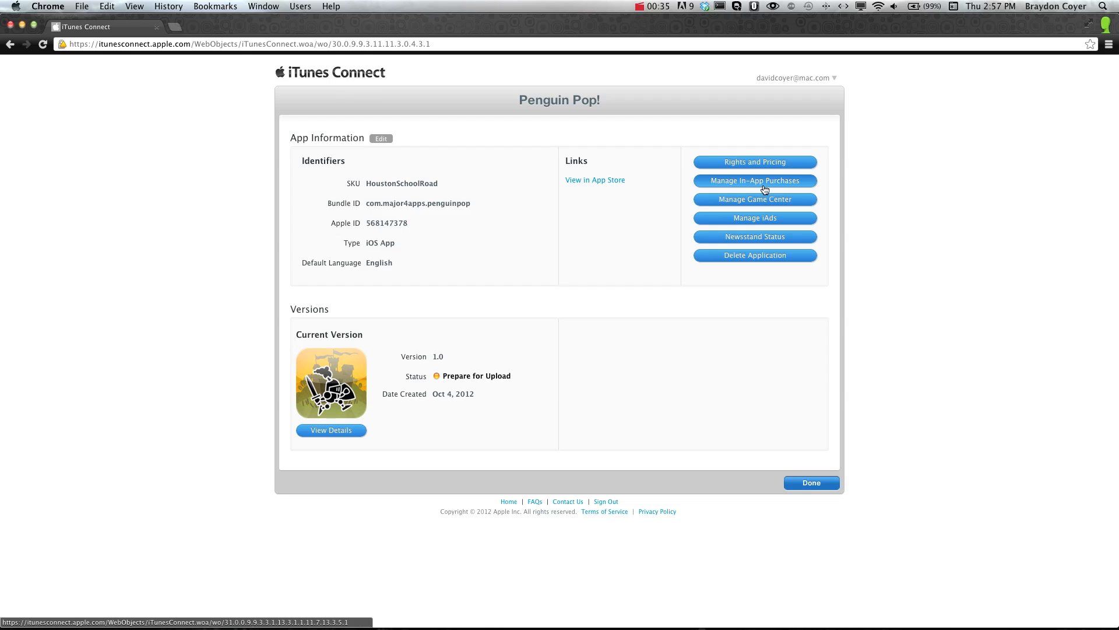
- Open Penguin Pop!'s in-app purchases list showing its four consumable star packs
{"action": "left_click", "coordinate": [754, 179]}
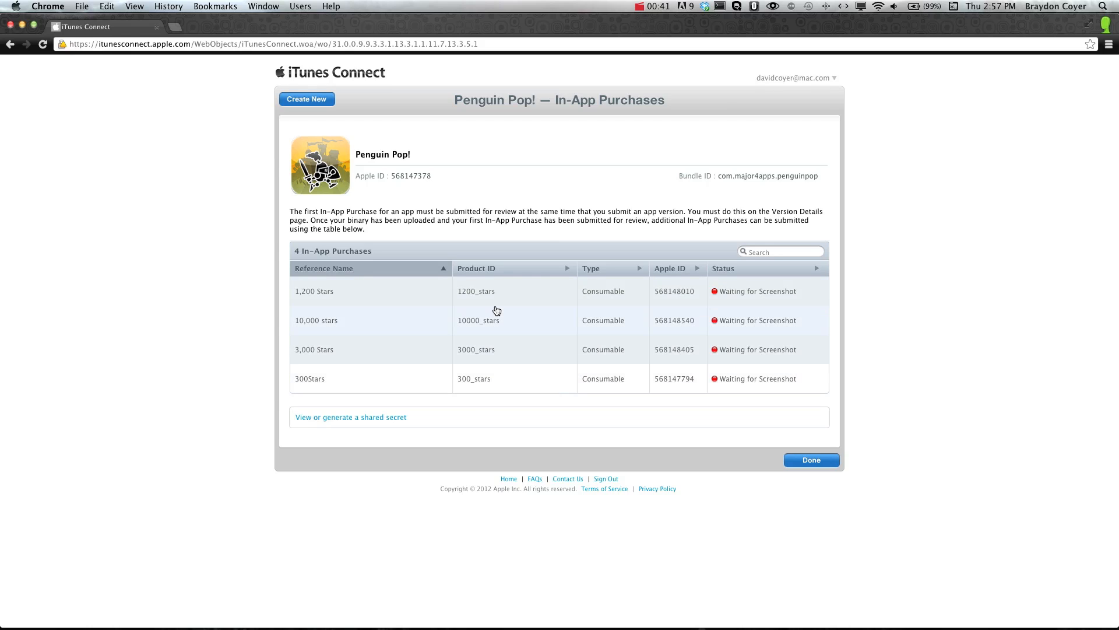
{"action": "mouse_move", "coordinate": [488, 399]}
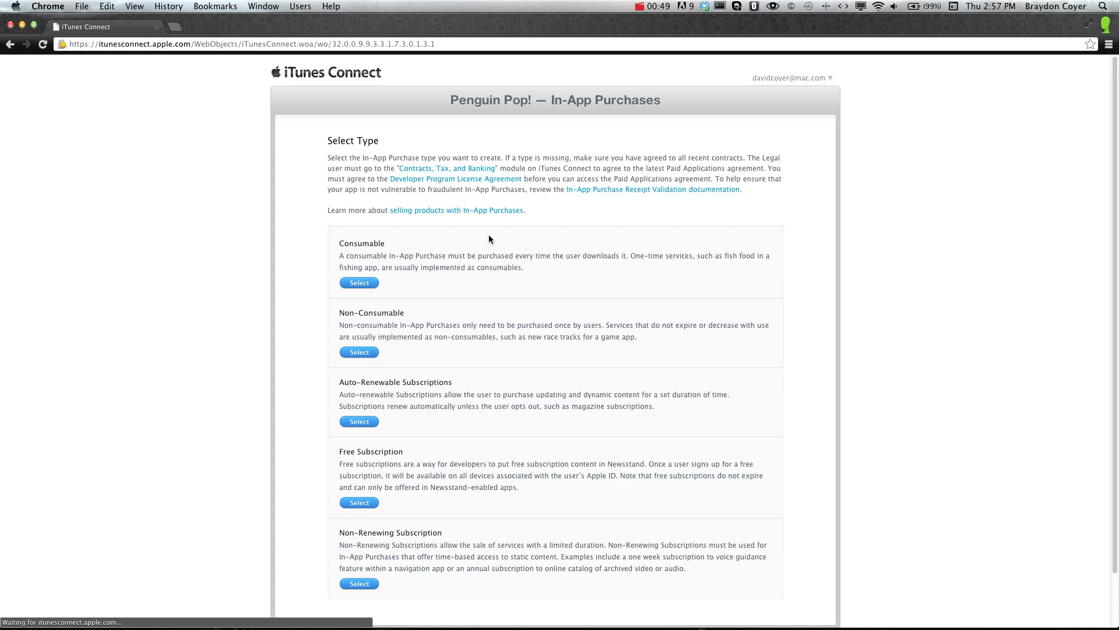
{"action": "mouse_move", "coordinate": [496, 252]}
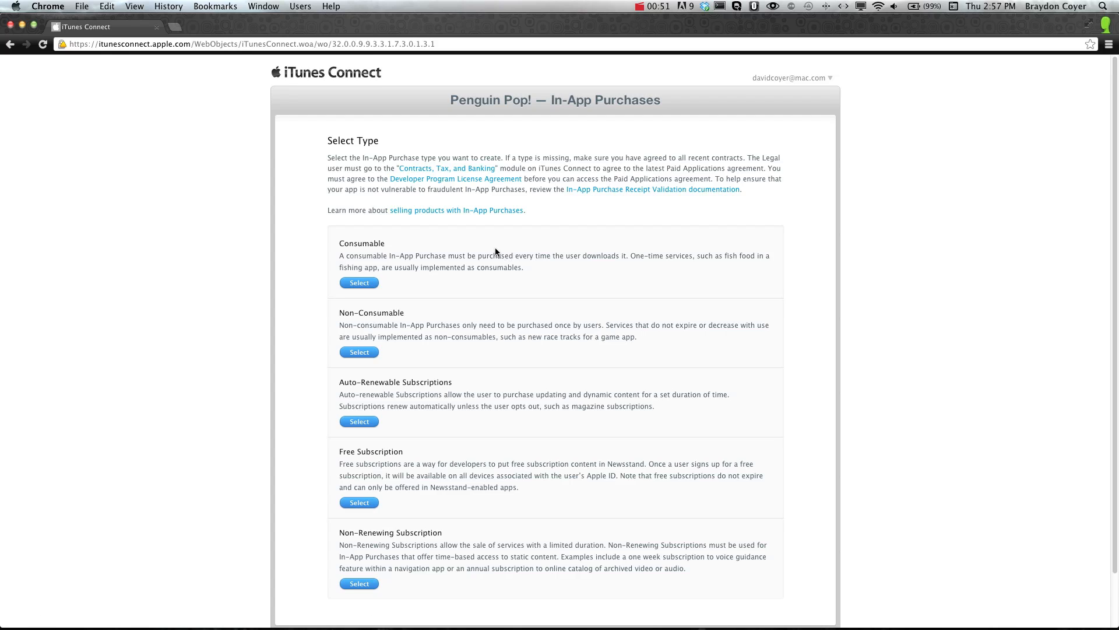
{"action": "mouse_move", "coordinate": [332, 244]}
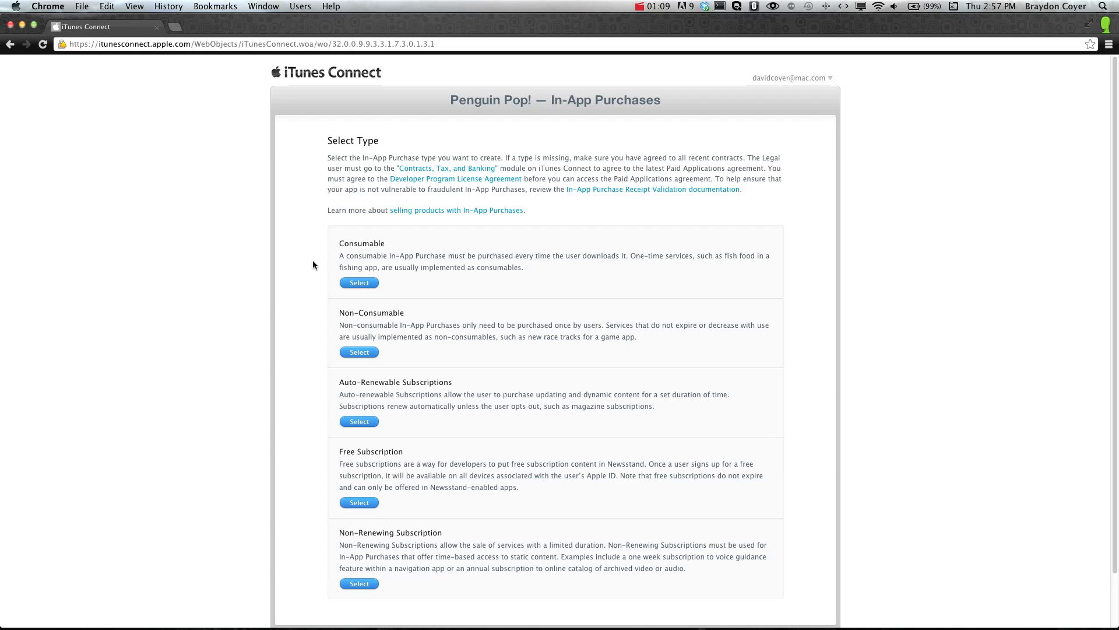
{"action": "mouse_move", "coordinate": [340, 315]}
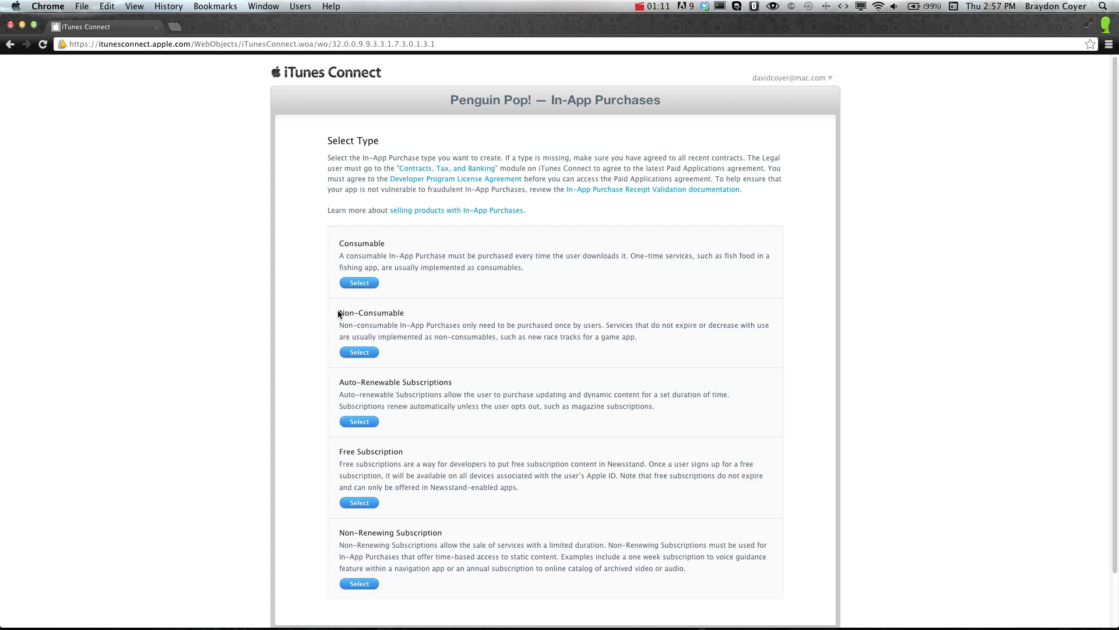
{"action": "mouse_move", "coordinate": [299, 309]}
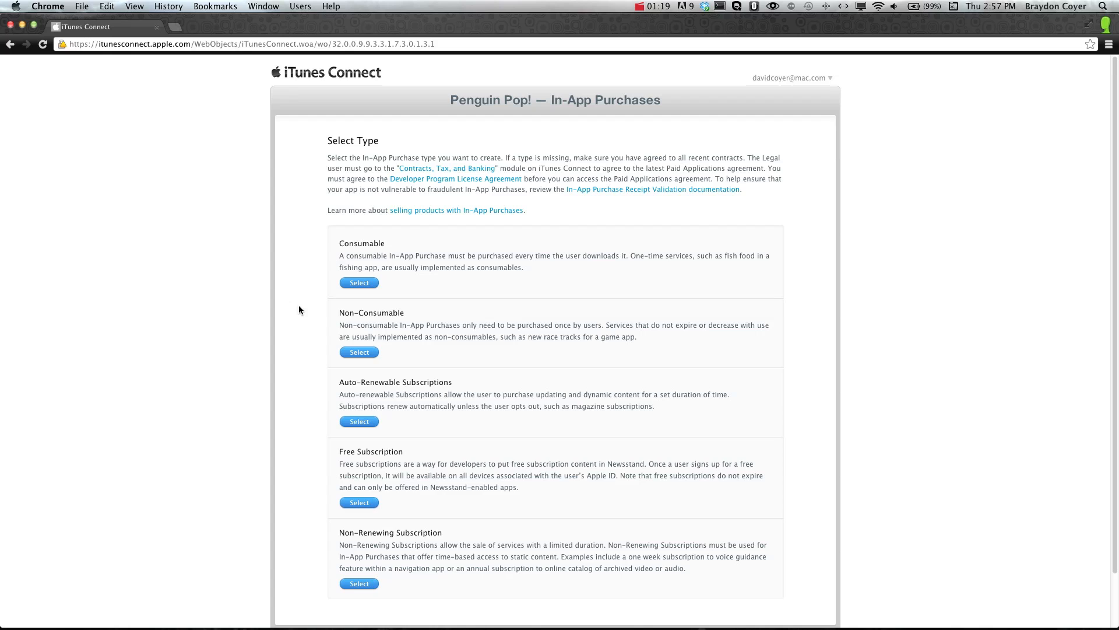
{"action": "mouse_move", "coordinate": [330, 253]}
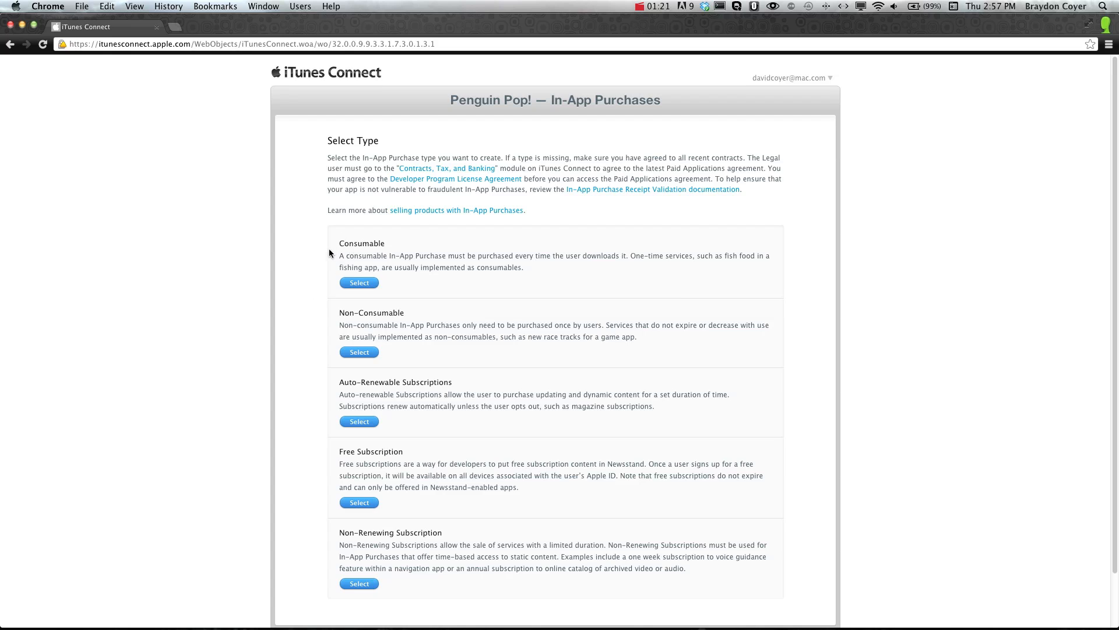
- Choose Consumable as the type of a new in-app purchase
{"action": "left_click", "coordinate": [359, 282]}
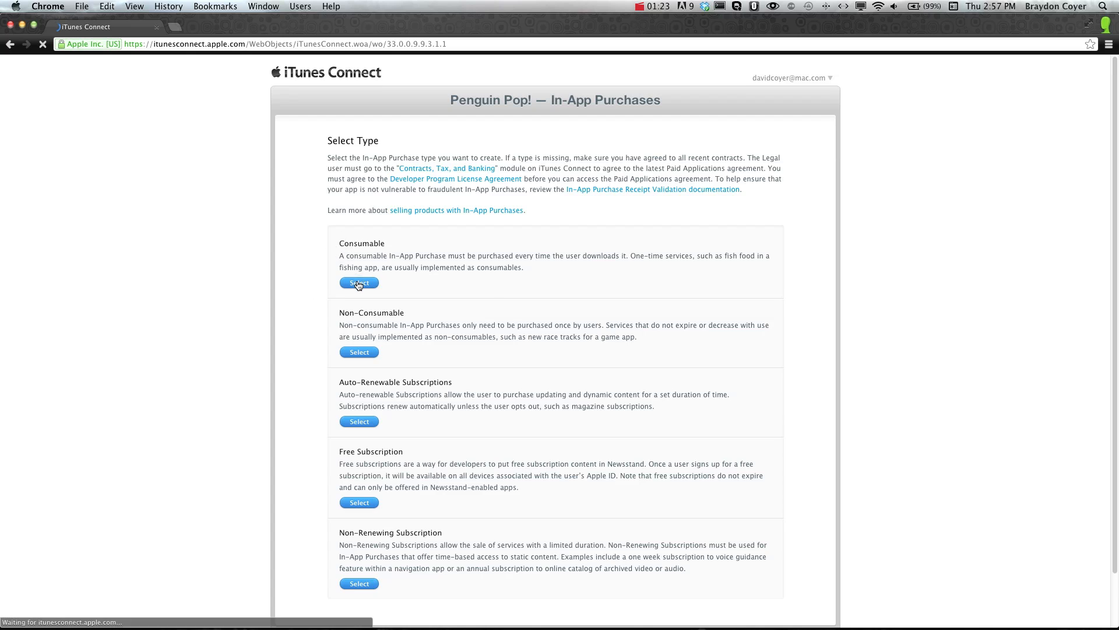
- Enter 'Coins +100' as the new consumable's reference name
{"action": "left_click", "coordinate": [359, 282]}
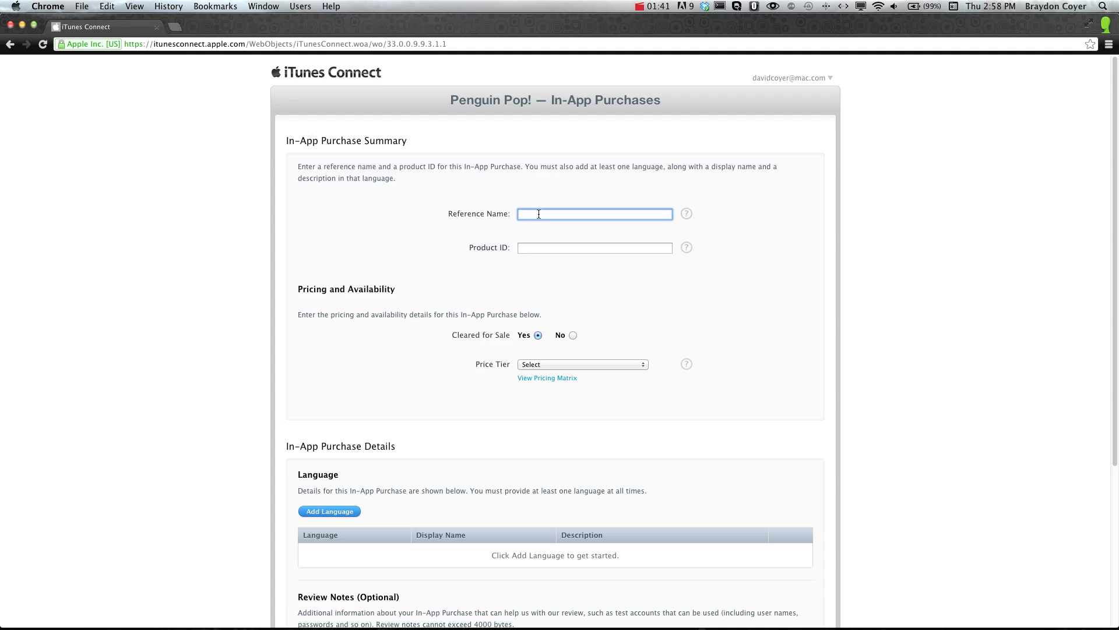
{"action": "type", "text": "Coins"}
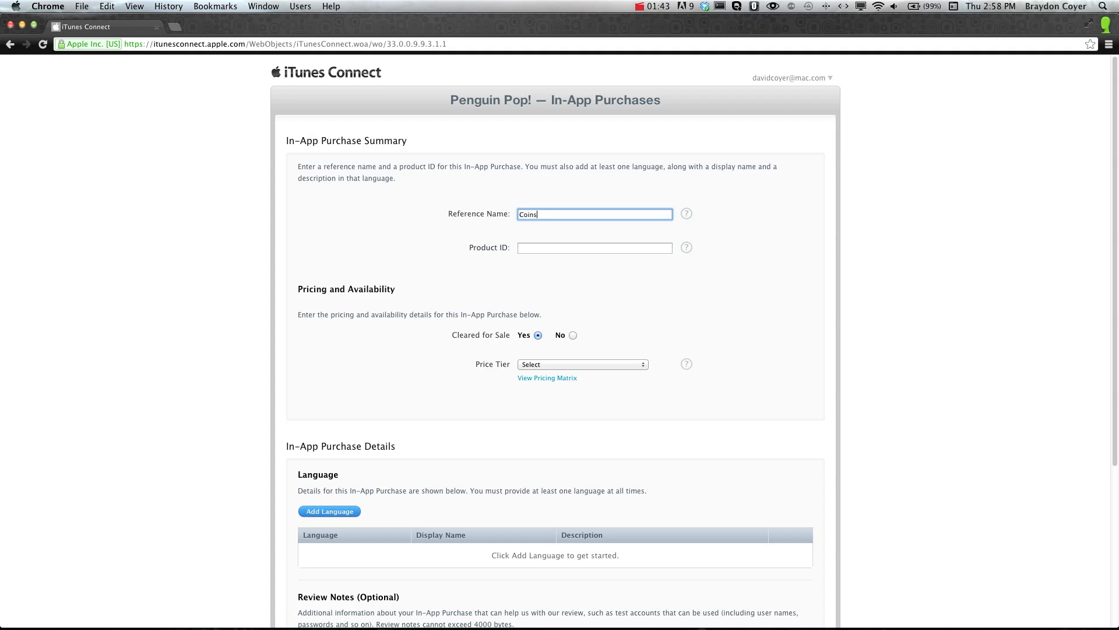
{"action": "type", "text": "+100"}
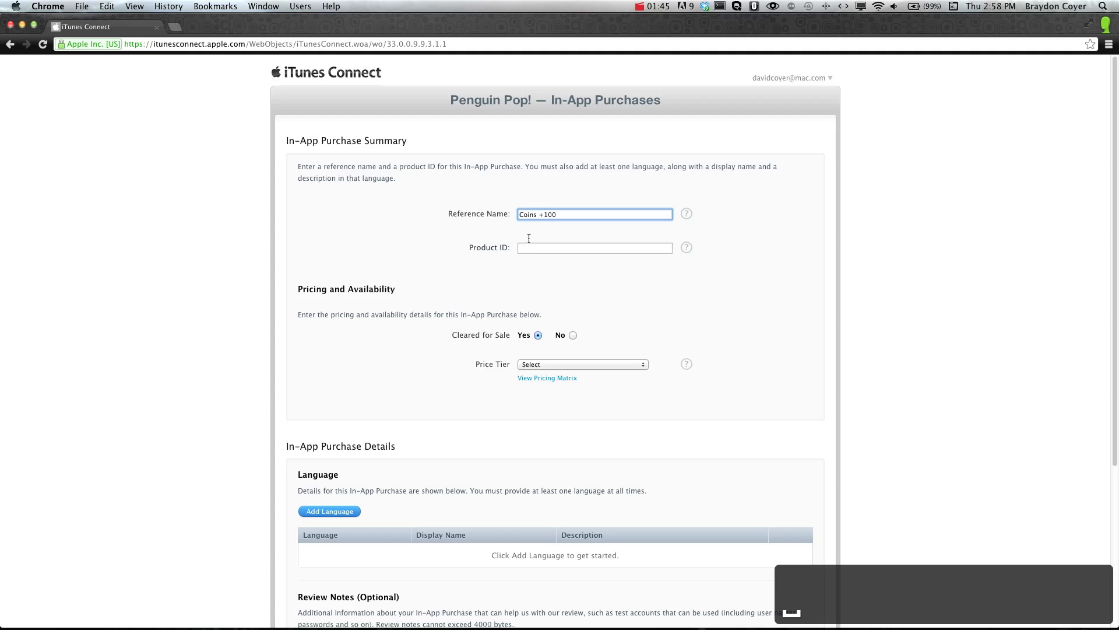
- Enter '100_coins' as the product ID
{"action": "left_click", "coordinate": [594, 248]}
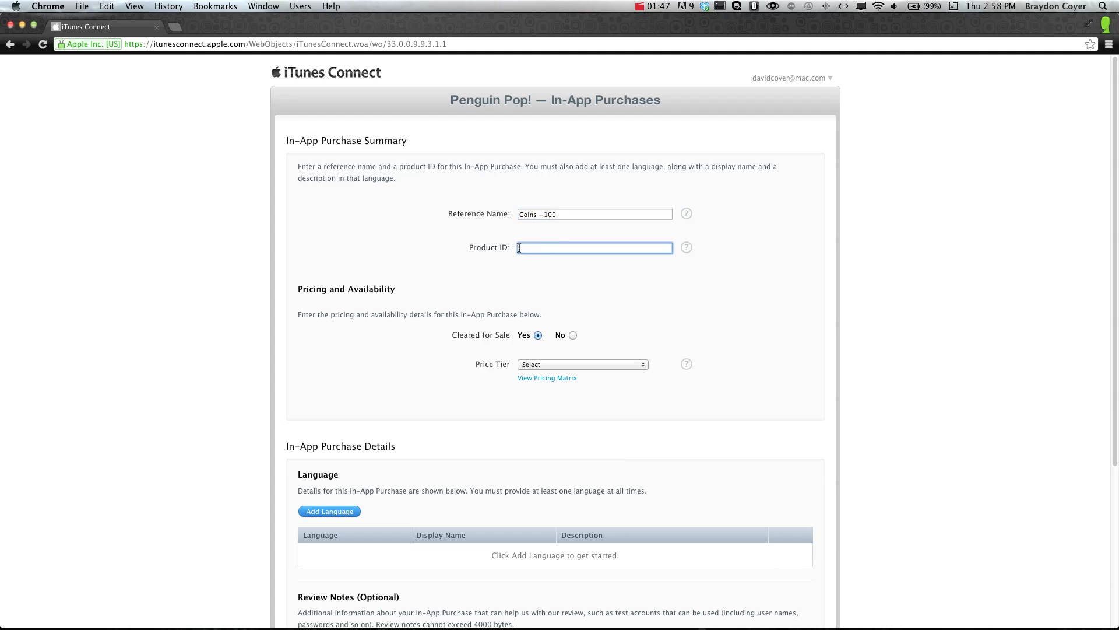
{"action": "left_click", "coordinate": [686, 247]}
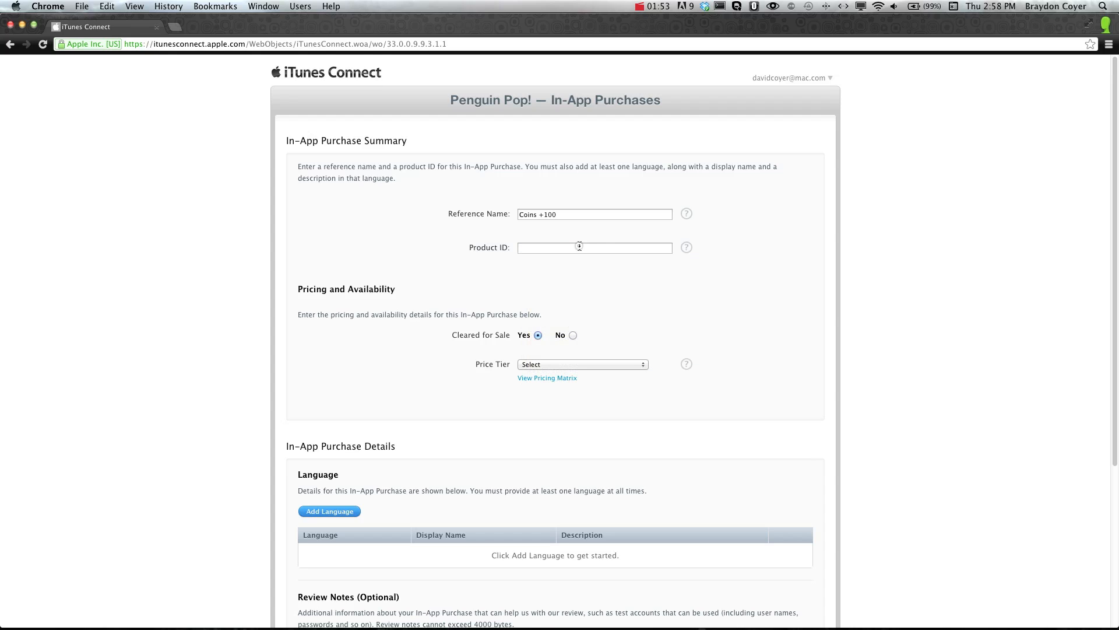
{"action": "left_click", "coordinate": [593, 247]}
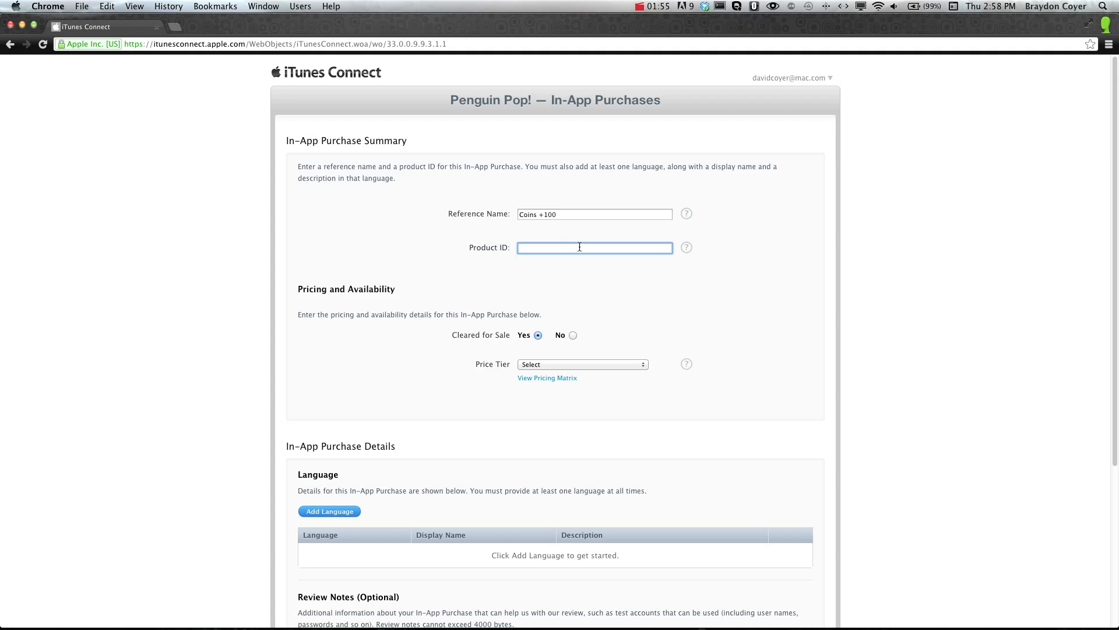
{"action": "type", "text": "100_coins"}
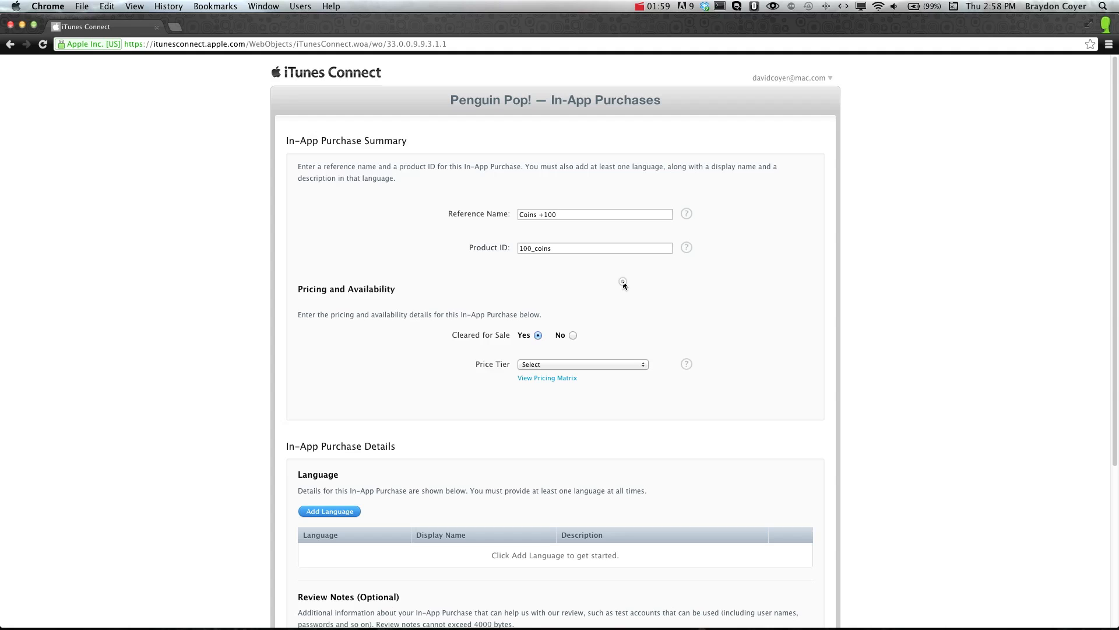
{"action": "mouse_move", "coordinate": [507, 374]}
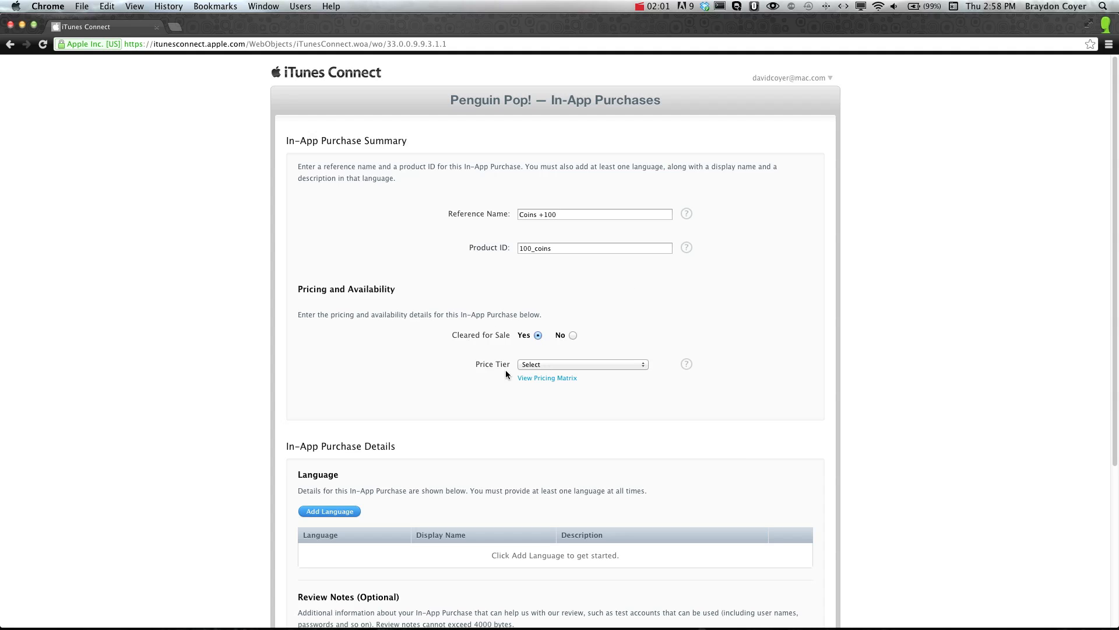
- Price the purchase at Tier 1 (US$0.99) and review its per-country price table
{"action": "left_click", "coordinate": [580, 364]}
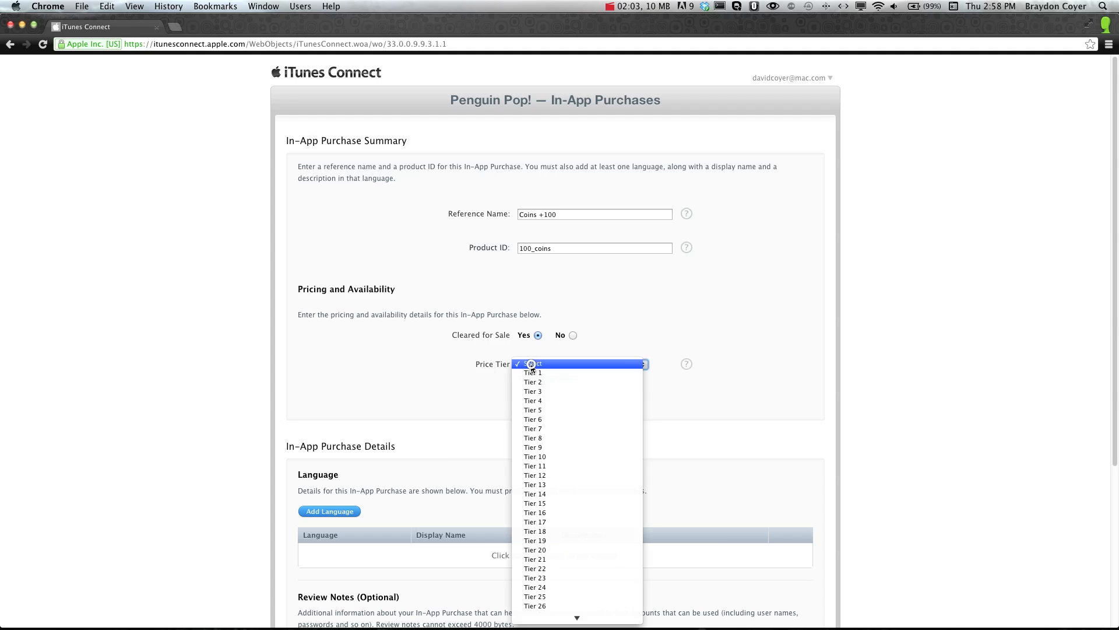
{"action": "left_click", "coordinate": [533, 372]}
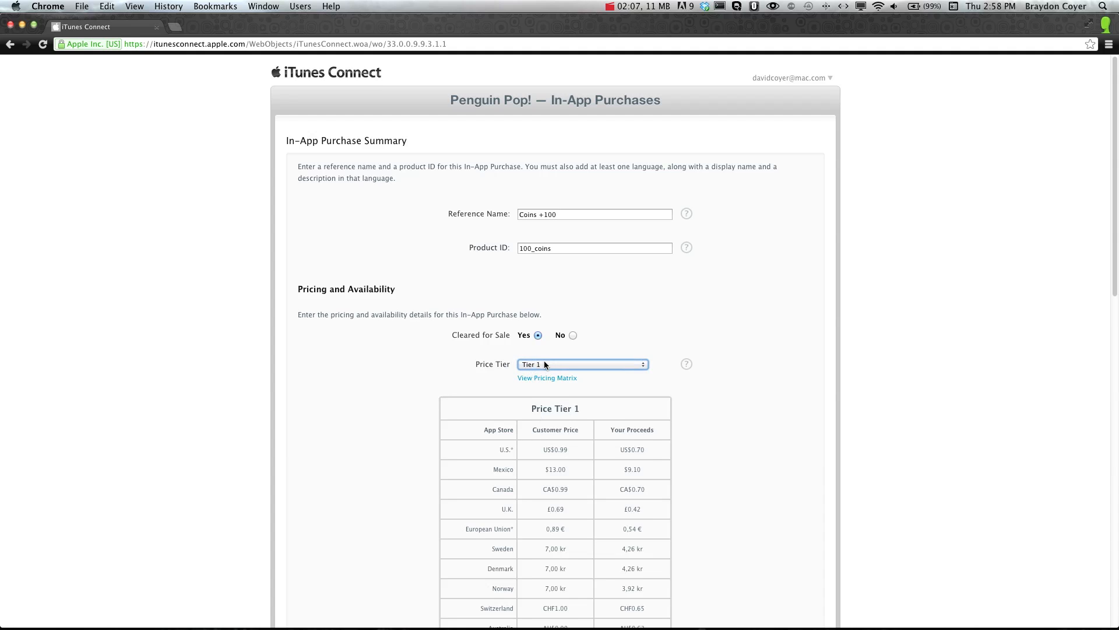
{"action": "left_click", "coordinate": [581, 364]}
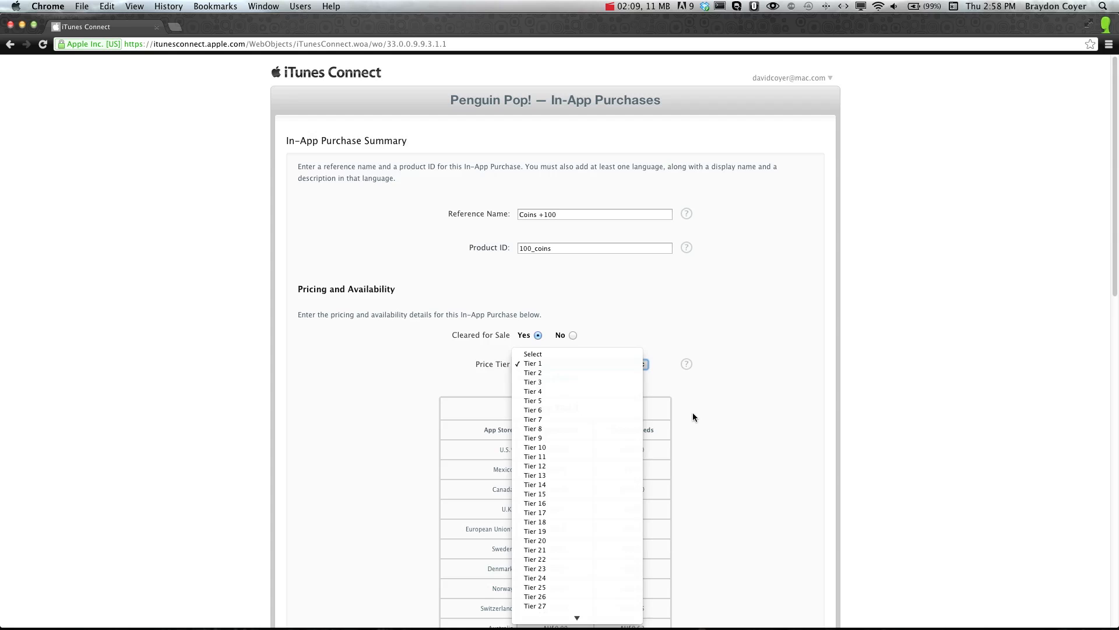
{"action": "left_click", "coordinate": [533, 363]}
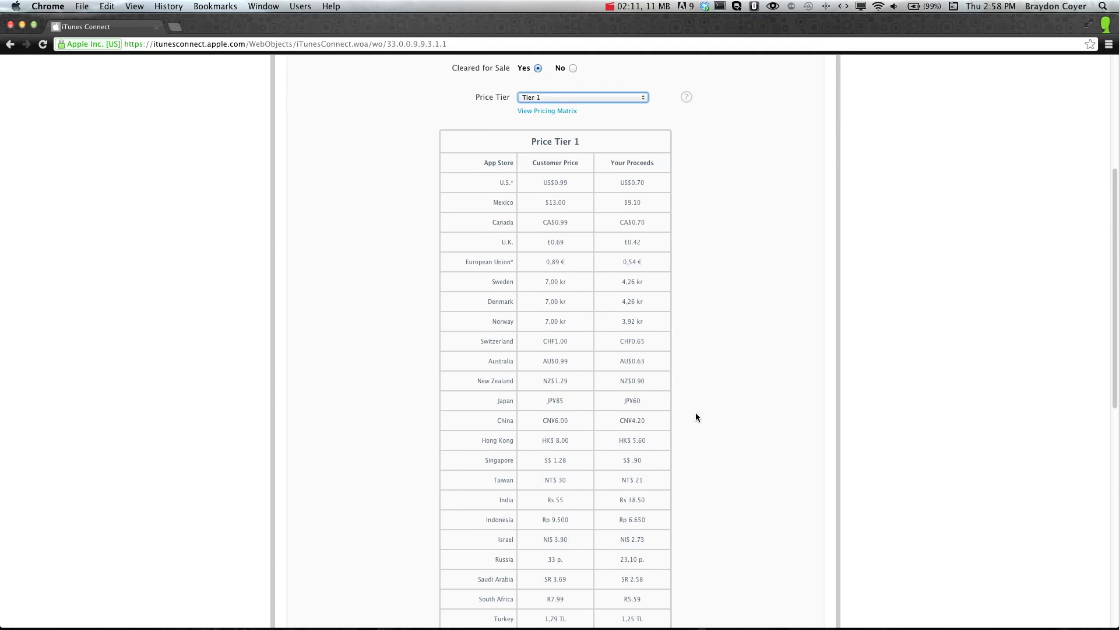
{"action": "scroll", "scroll_direction": "down", "scroll_amount": 3}
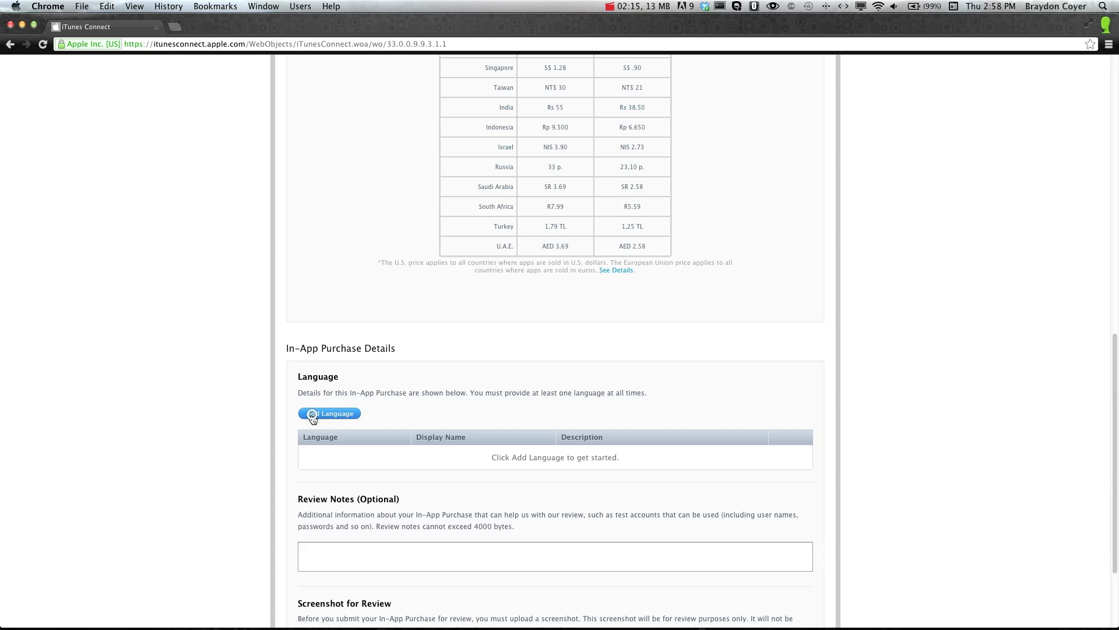
- Add an English localization with display name '100 Coins'
{"action": "left_click", "coordinate": [329, 414]}
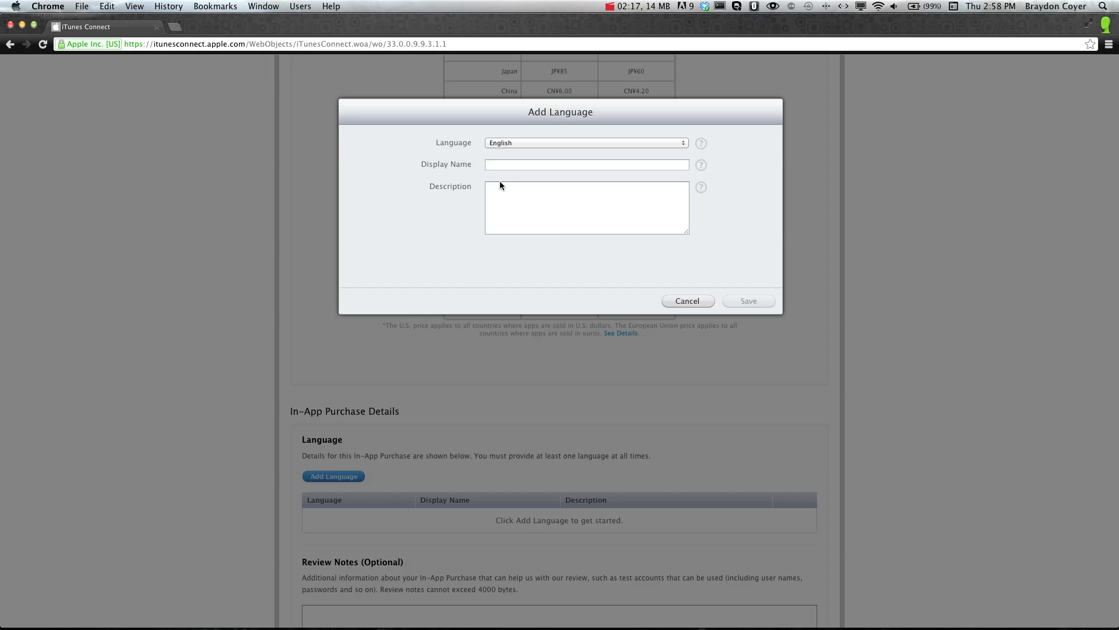
{"action": "left_click", "coordinate": [586, 164]}
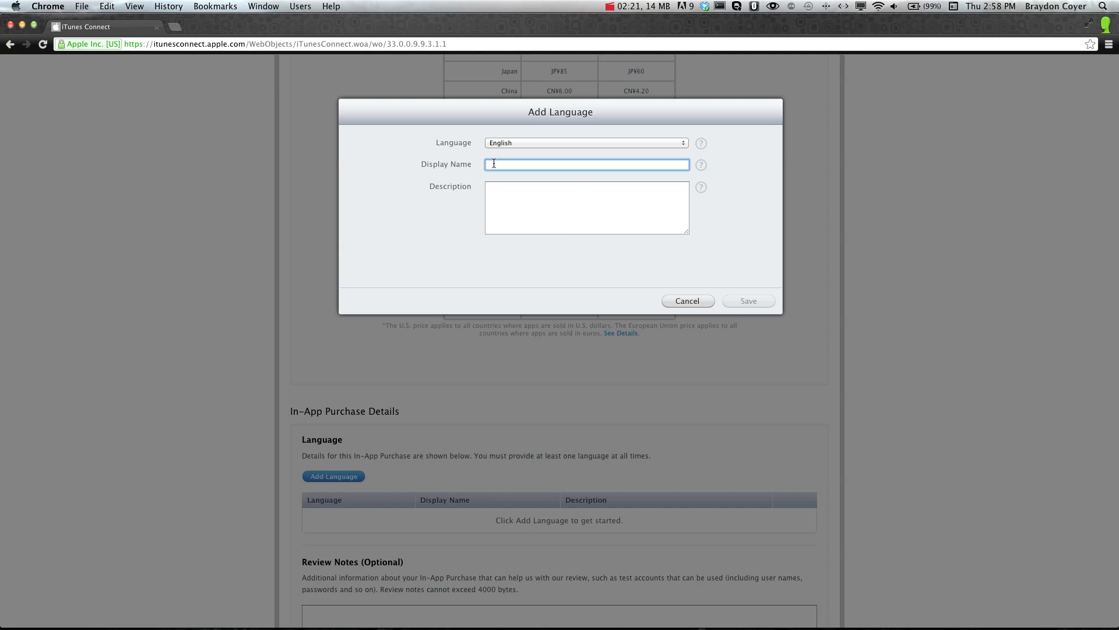
{"action": "type", "text": "100 Coins"}
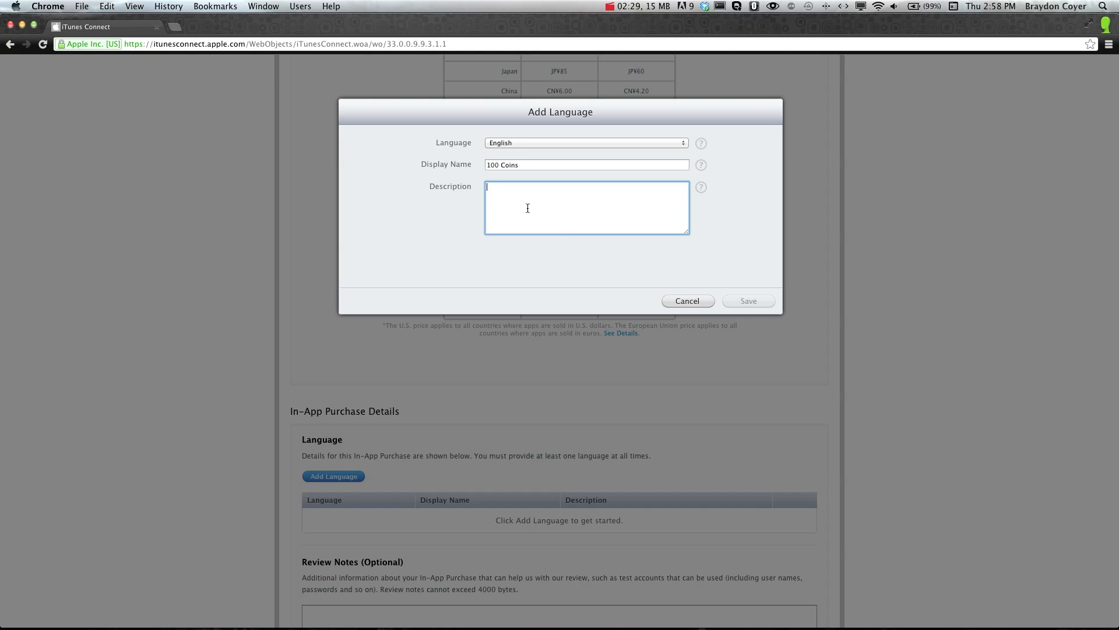
- Describe it as 'Would you like to purchase 100 extra coins?' and save the entry
{"action": "type", "text": "Would you like to purch"}
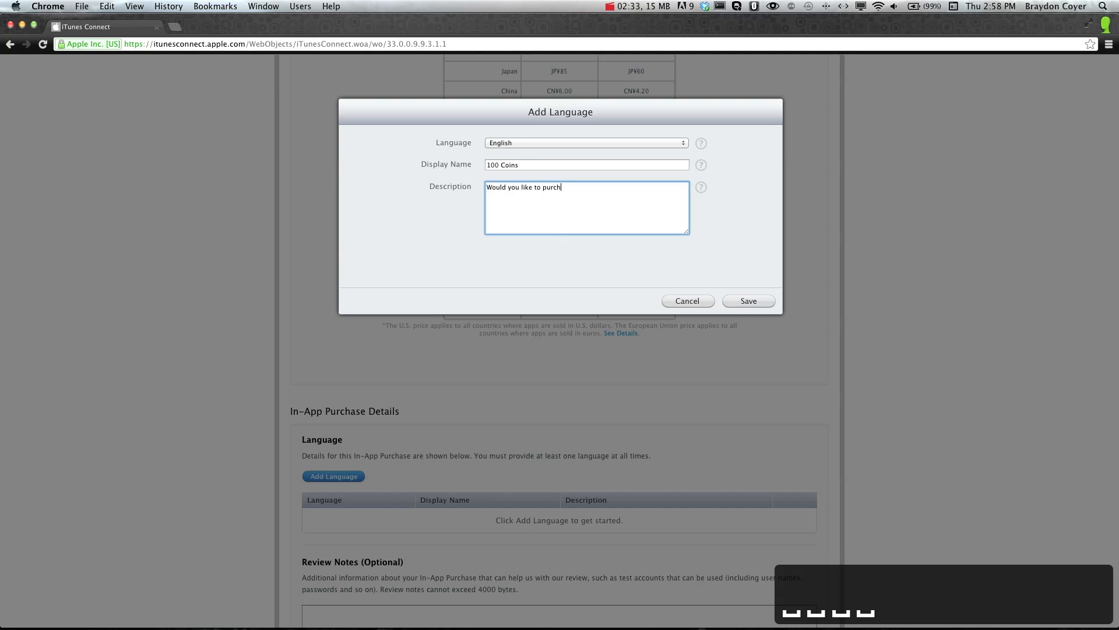
{"action": "type", "text": "ase 100 coin"}
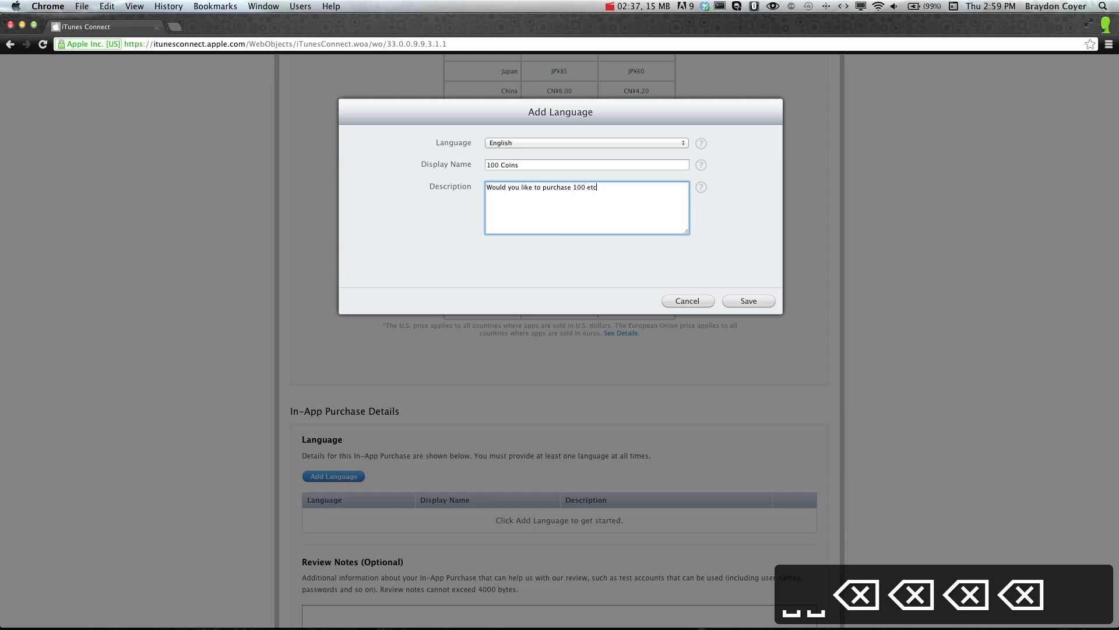
{"action": "type", "text": "xtra coins?"}
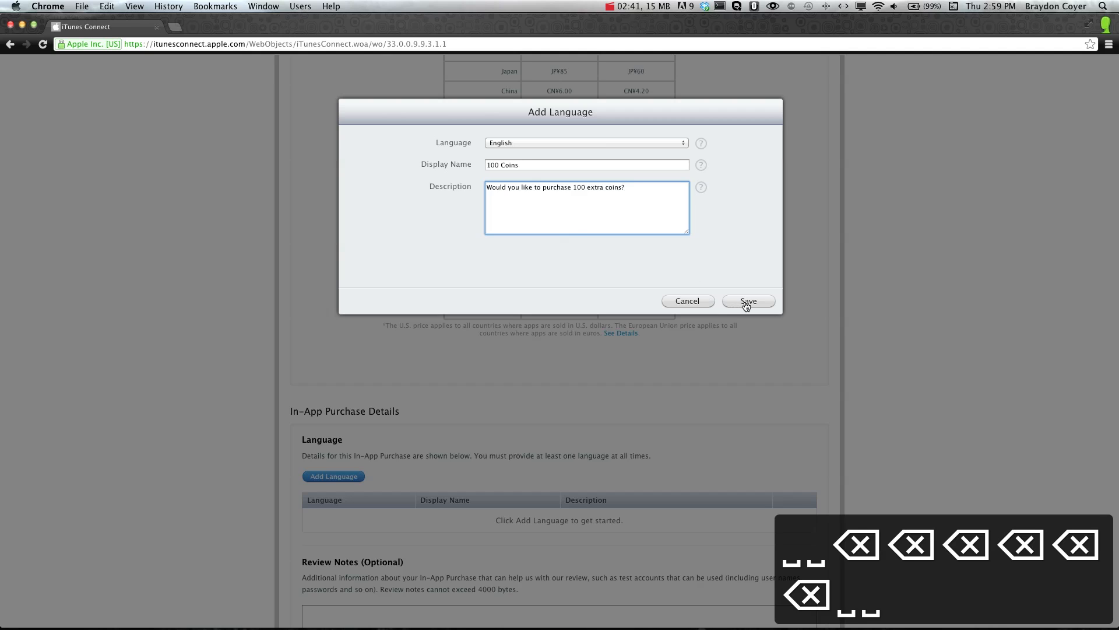
{"action": "left_click", "coordinate": [747, 301]}
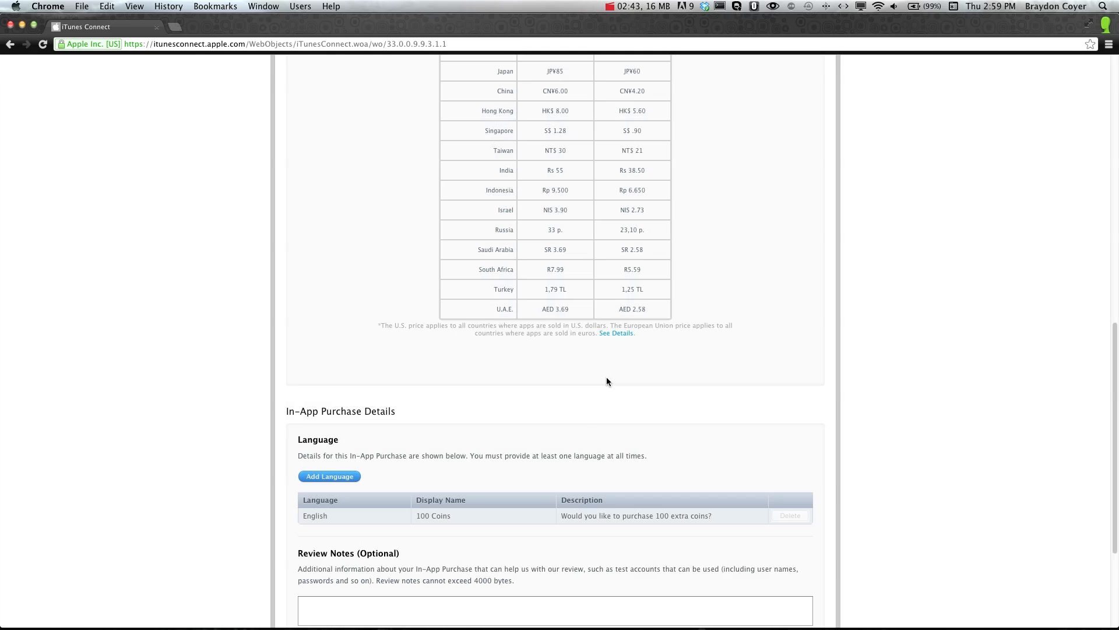
{"action": "scroll", "scroll_direction": "down", "scroll_amount": 3}
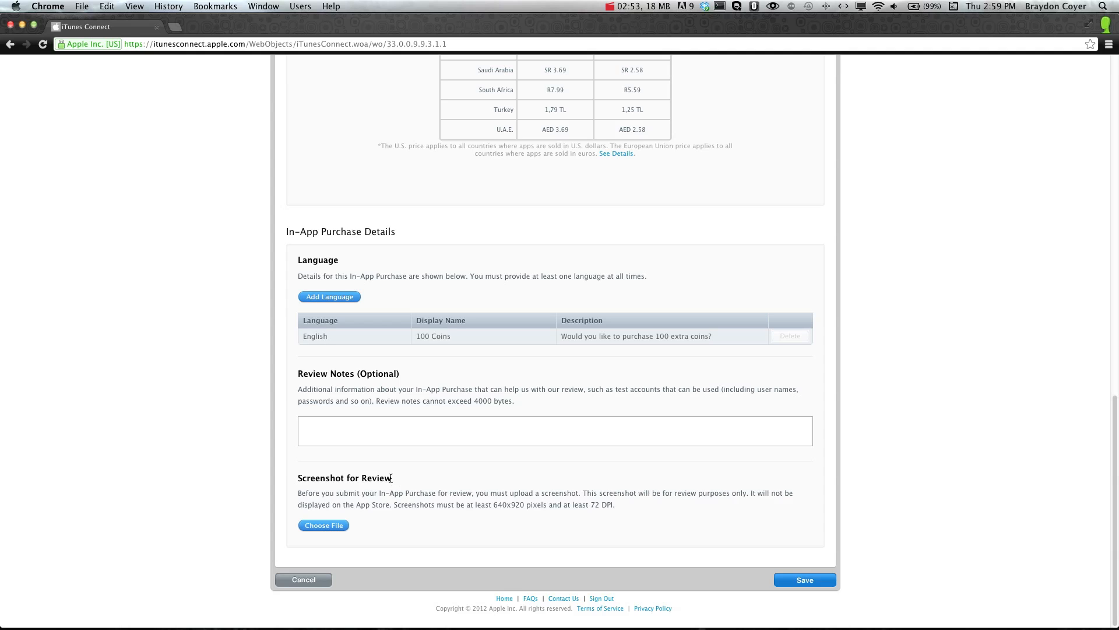
{"action": "mouse_move", "coordinate": [396, 481]}
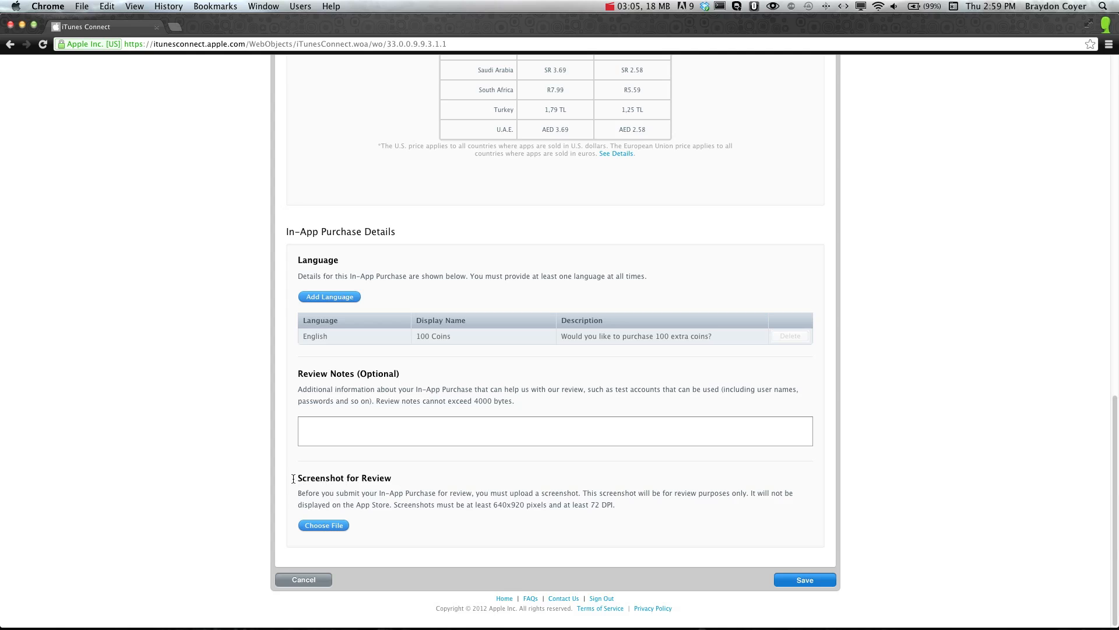
{"action": "mouse_move", "coordinate": [377, 478]}
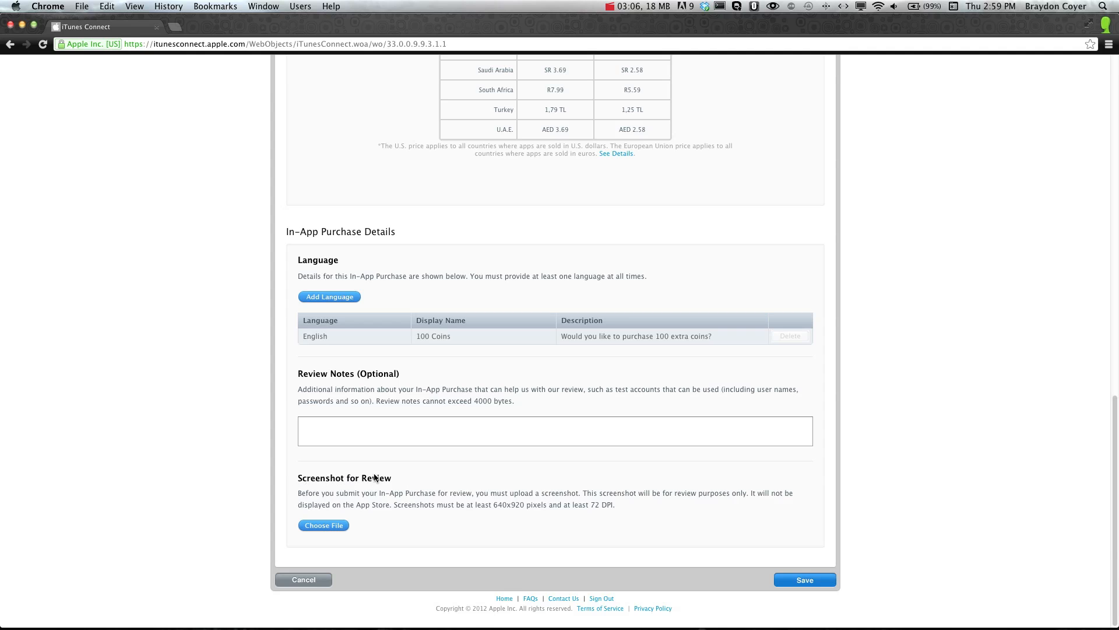
{"action": "mouse_move", "coordinate": [460, 486]}
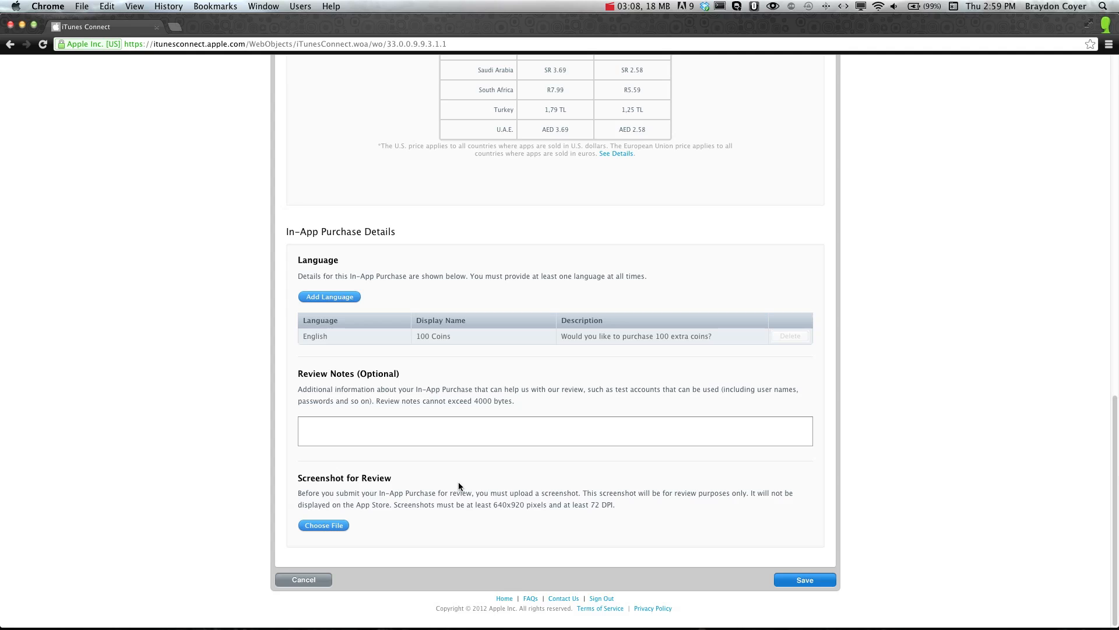
{"action": "mouse_move", "coordinate": [445, 505]}
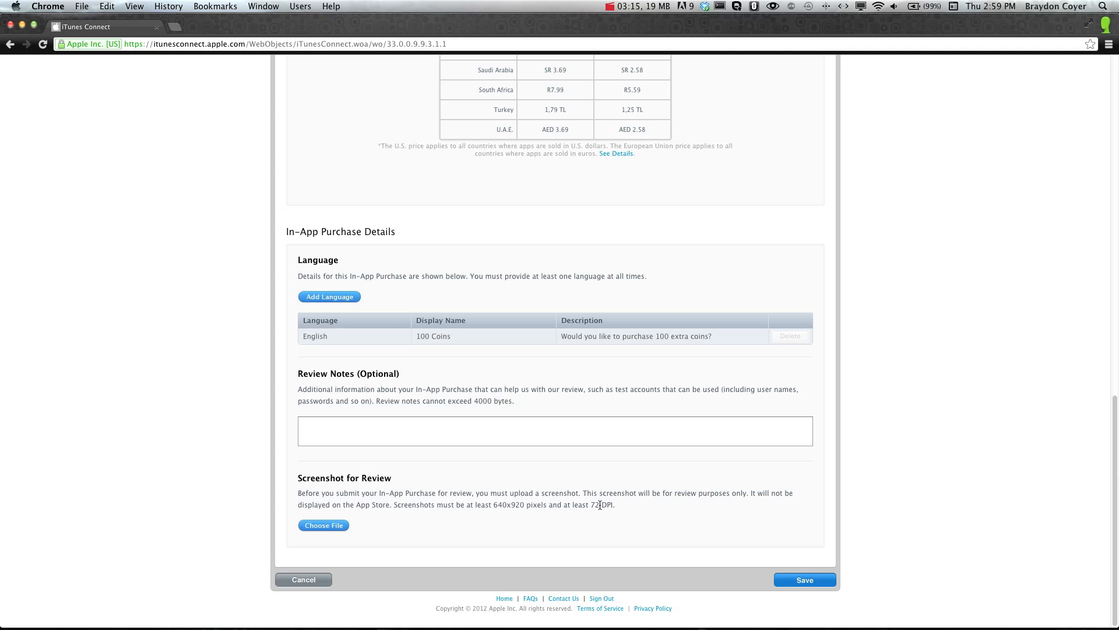
{"action": "mouse_move", "coordinate": [658, 526]}
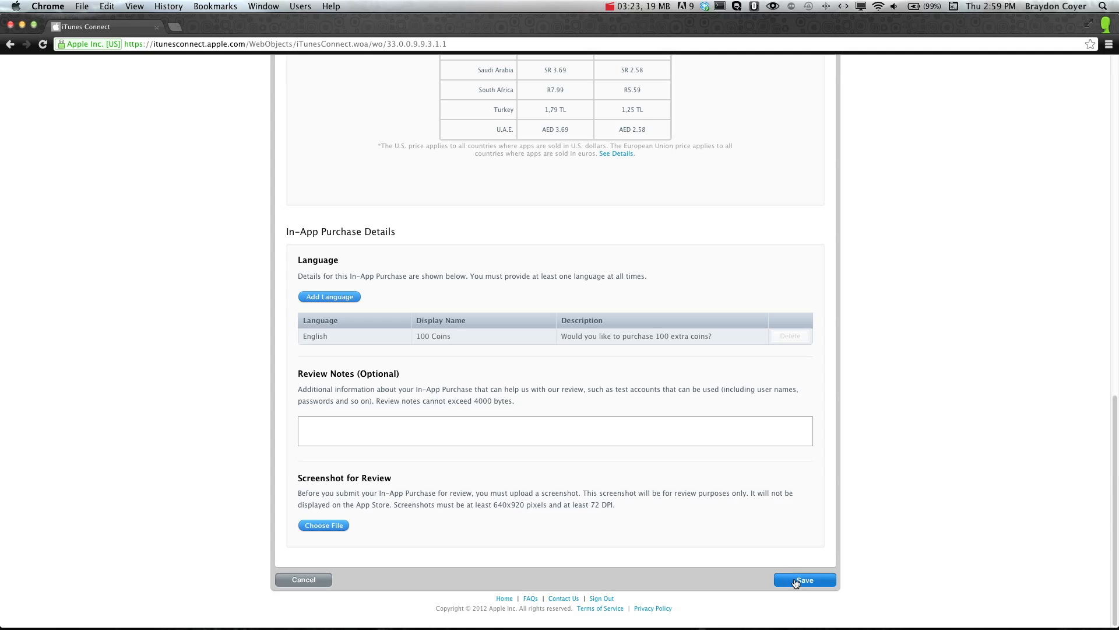
- Save Coins +100 as a fifth in-app purchase and start creating another one
{"action": "left_click", "coordinate": [804, 579]}
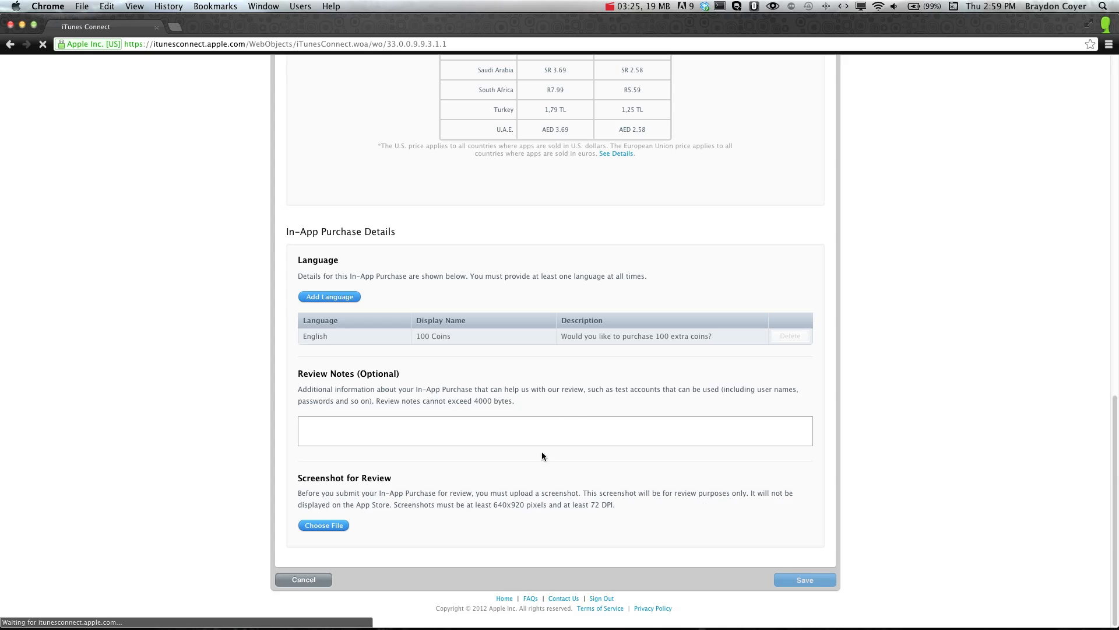
{"action": "mouse_move", "coordinate": [741, 472]}
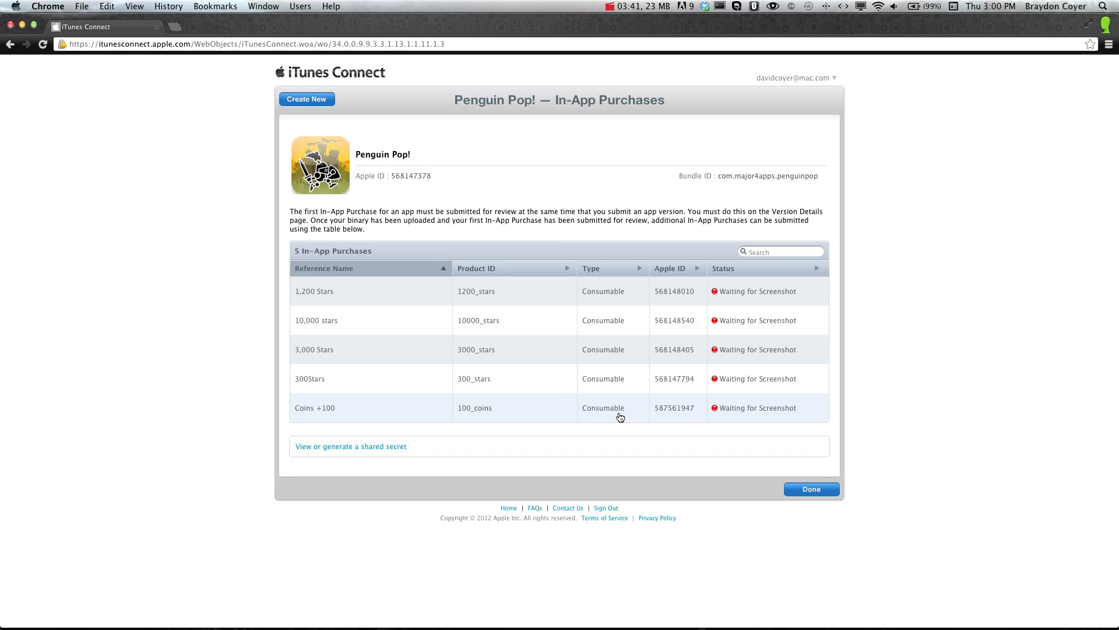
{"action": "mouse_move", "coordinate": [718, 399]}
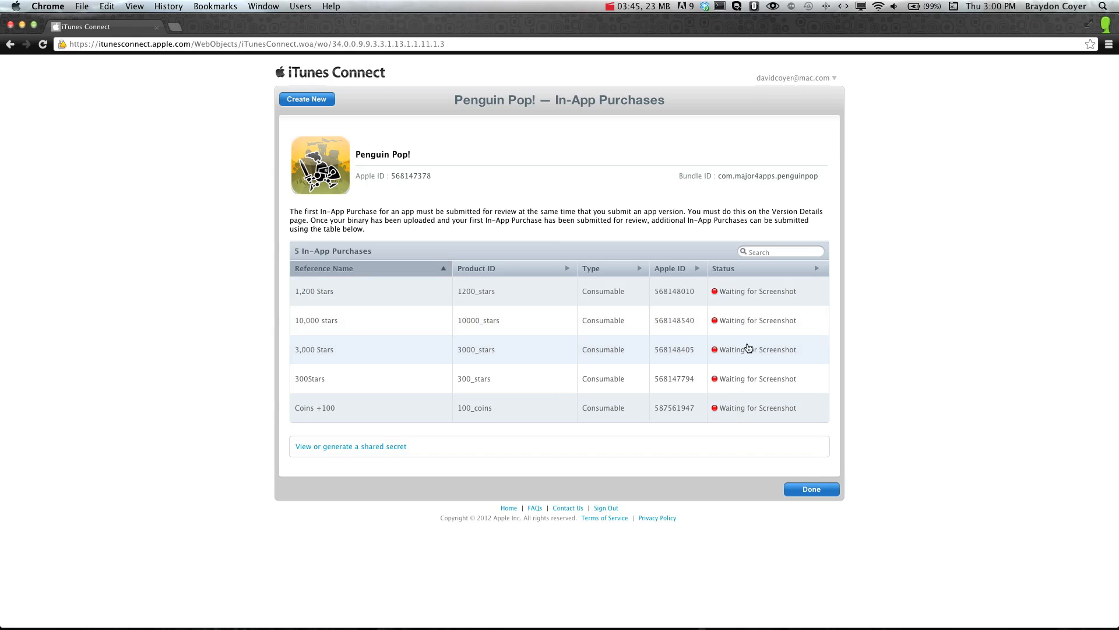
{"action": "mouse_move", "coordinate": [745, 408]}
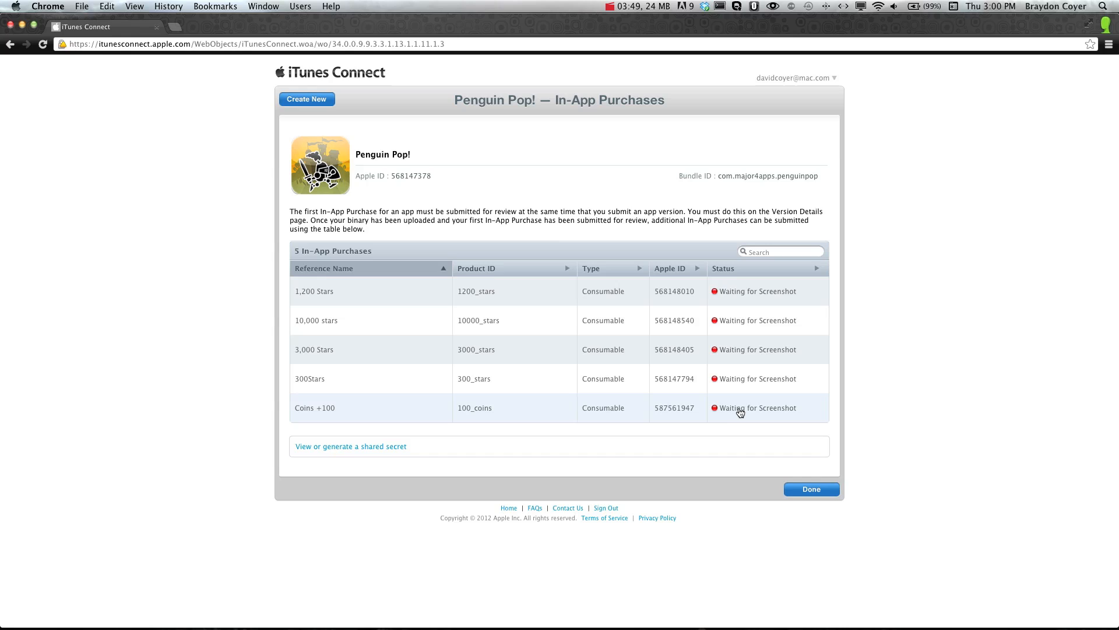
{"action": "mouse_move", "coordinate": [744, 416]}
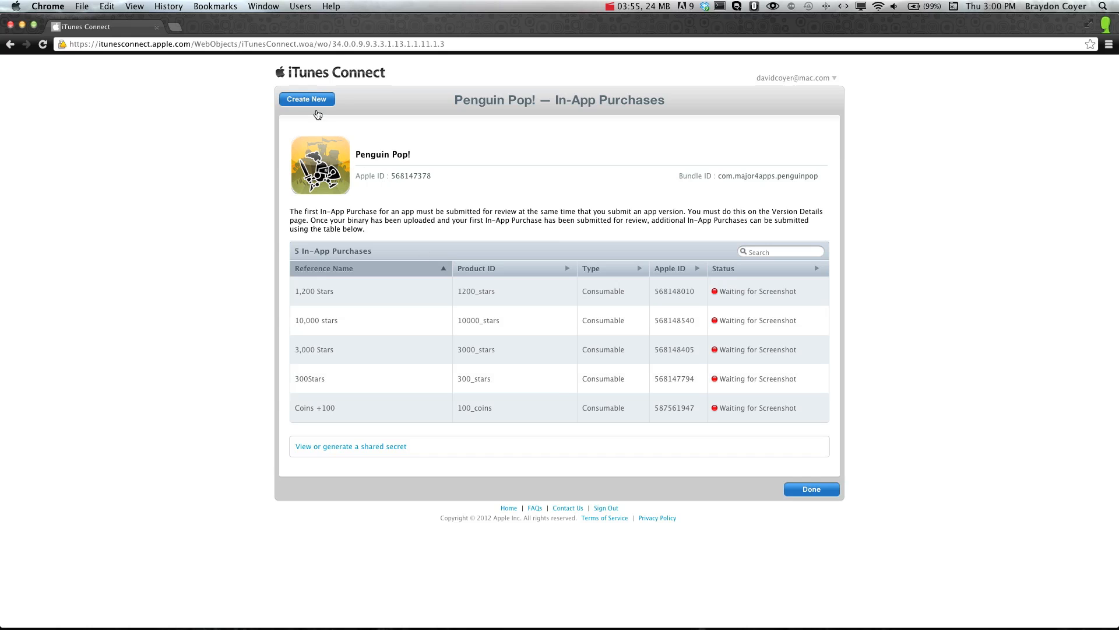
{"action": "left_click", "coordinate": [307, 99]}
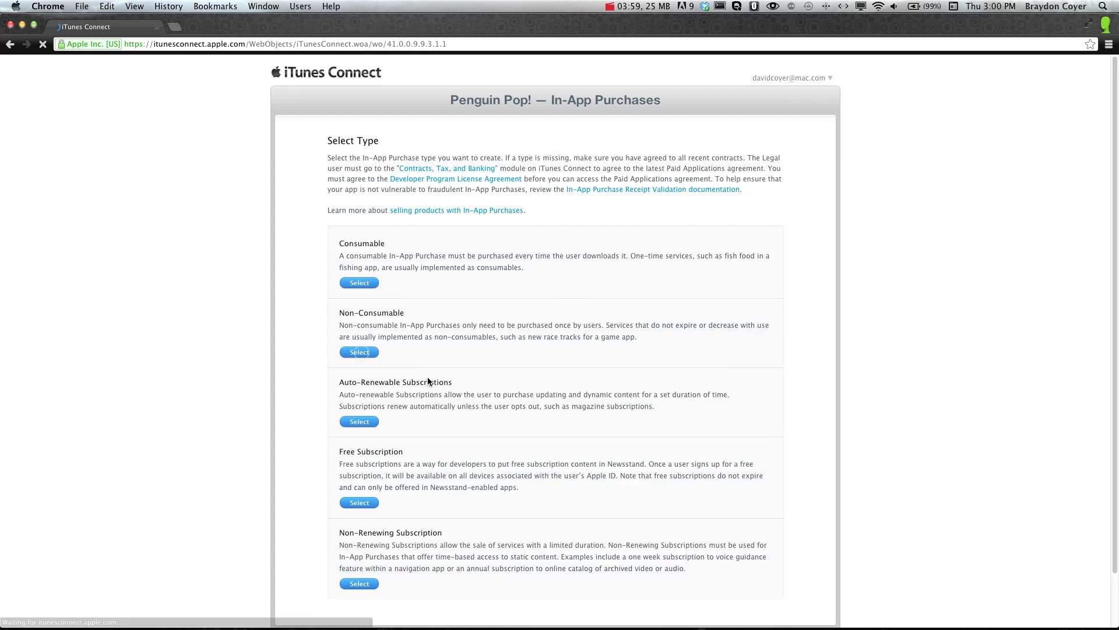
- Make the new purchase Non-Consumable with reference name 'unlock full game'
{"action": "left_click", "coordinate": [358, 282]}
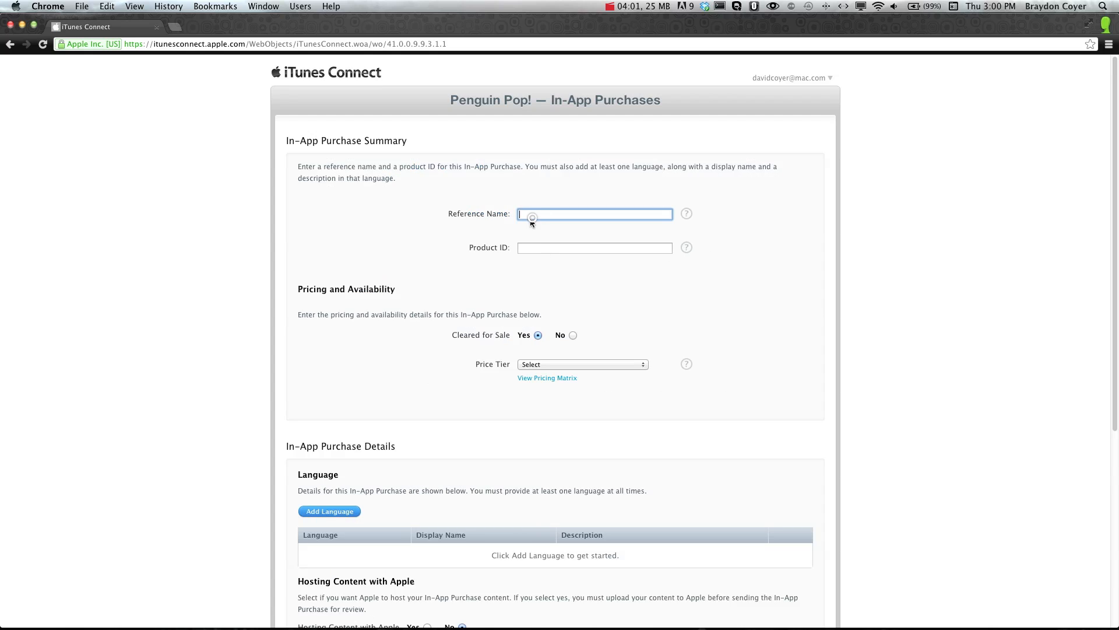
{"action": "type", "text": "unlock full gamne"}
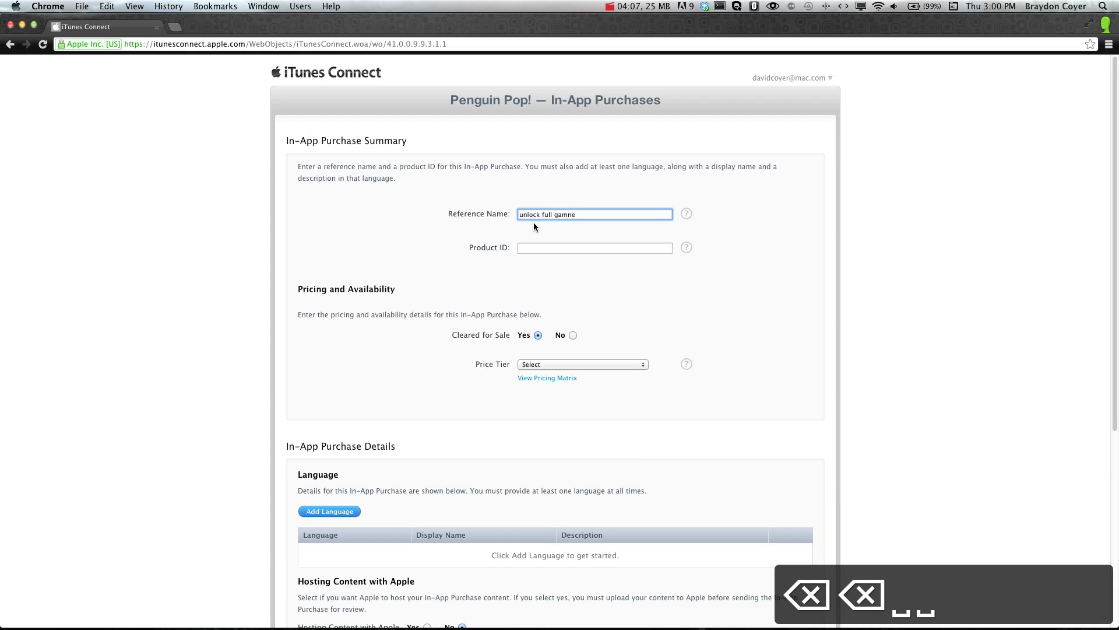
- Enter 'unlock_game' as its product ID
{"action": "left_click", "coordinate": [595, 247]}
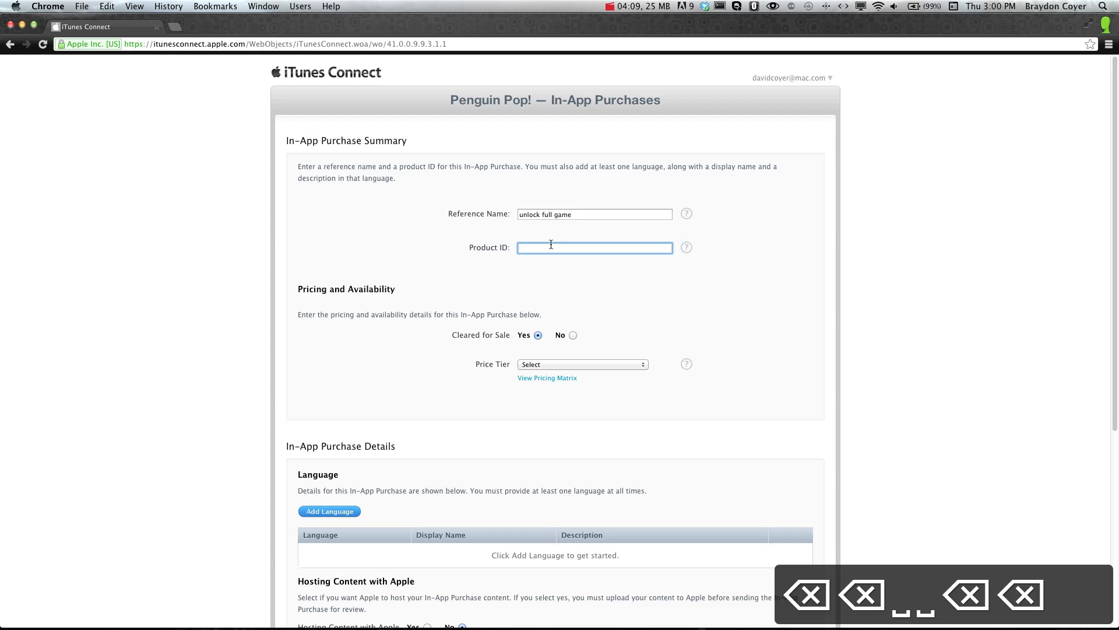
{"action": "type", "text": "unlock_game"}
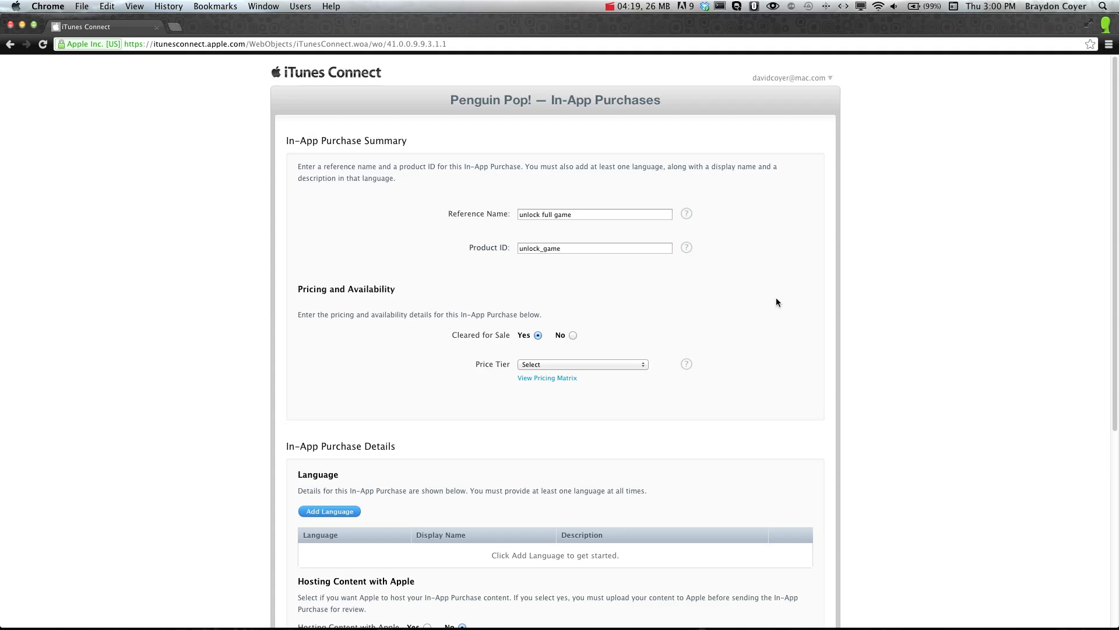
{"action": "mouse_move", "coordinate": [654, 293]}
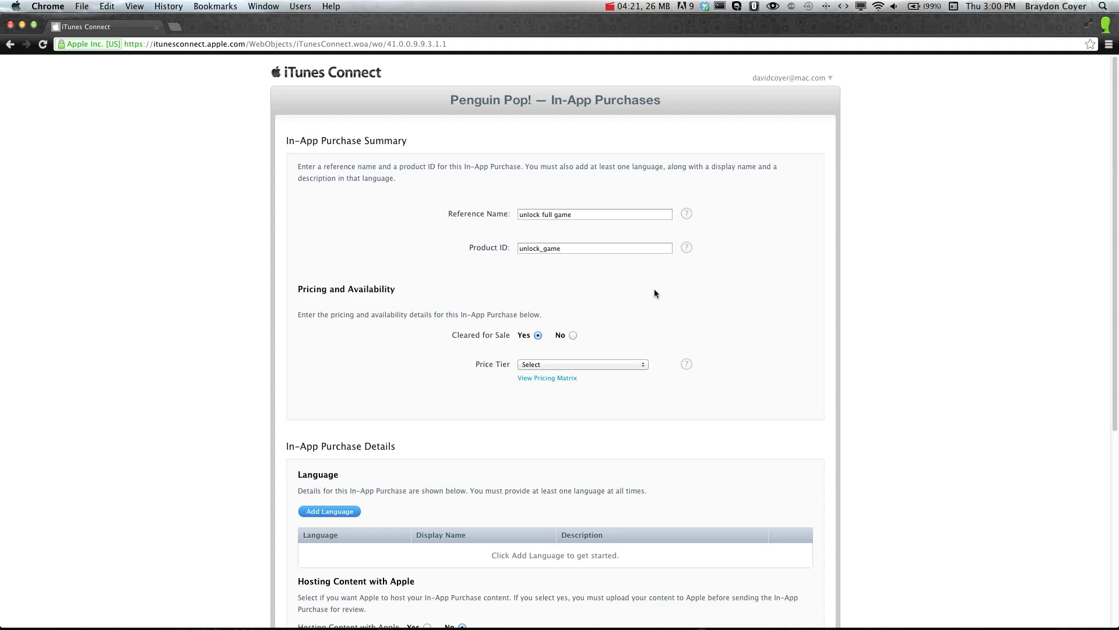
{"action": "scroll", "scroll_direction": "down", "scroll_amount": 3}
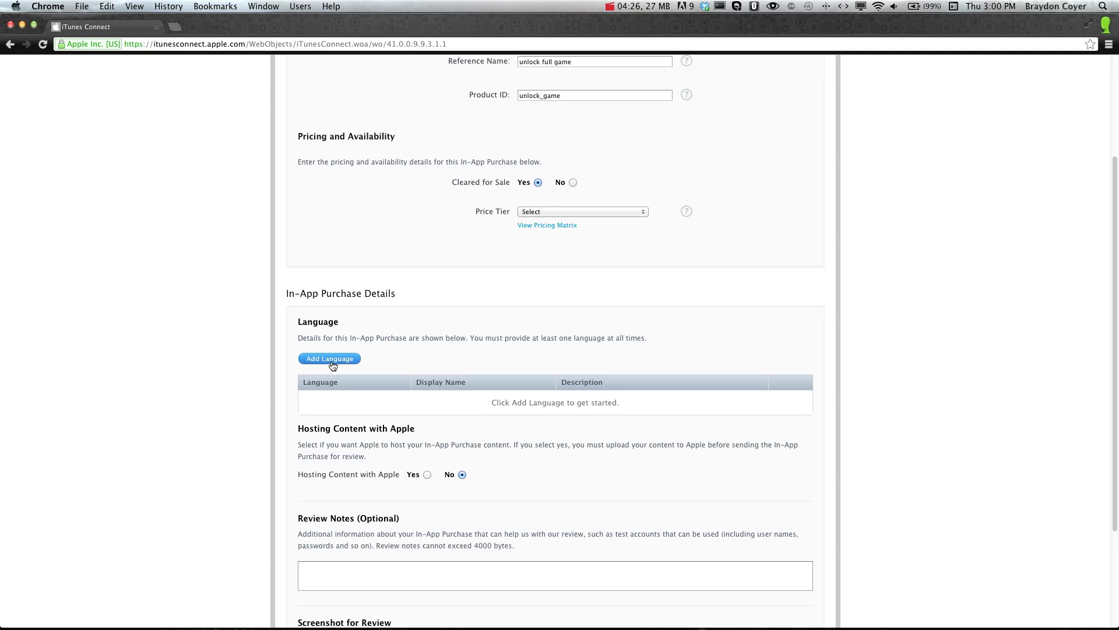
- Add English entry 'Unlock All Levels' described as 'Would you like to unlock all the levels in this game?' and save it
{"action": "left_click", "coordinate": [329, 358]}
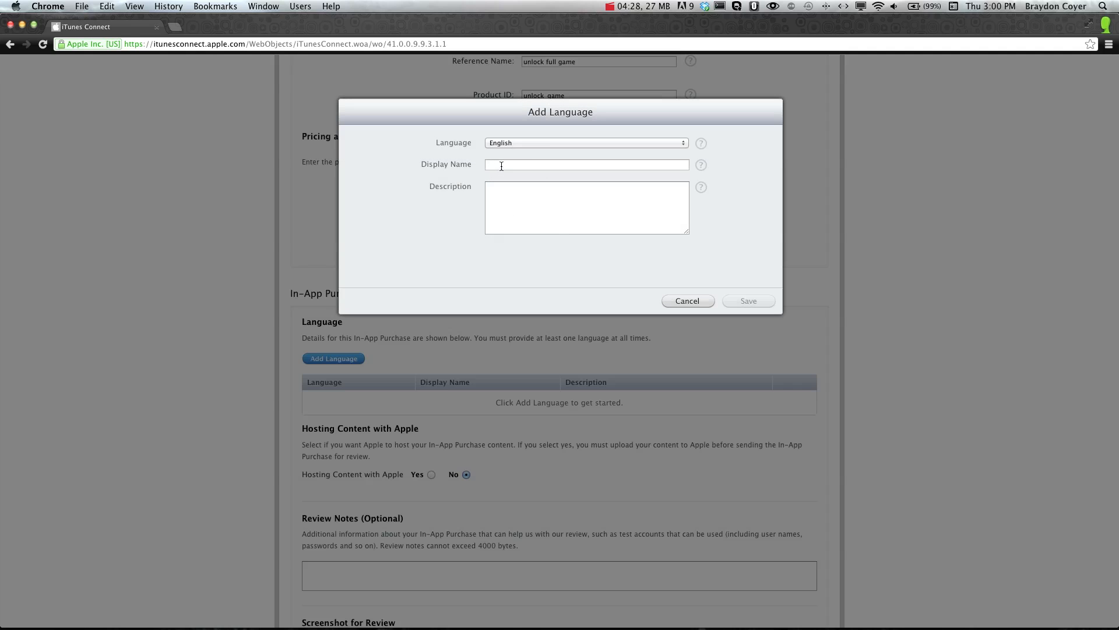
{"action": "type", "text": "Unlock All Levels"}
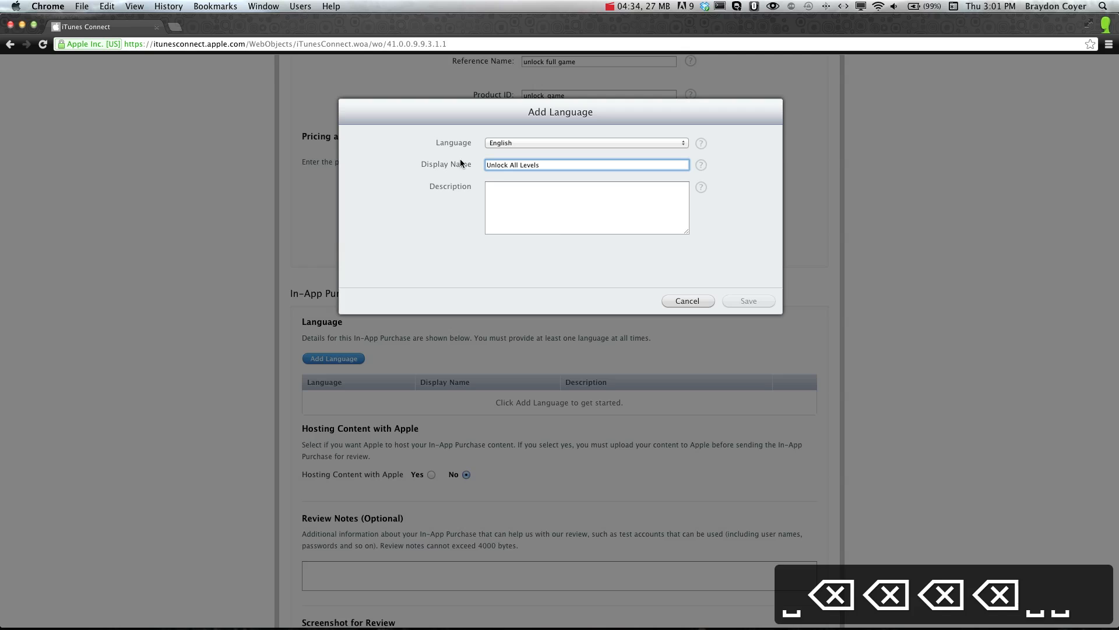
{"action": "type", "text": "W"}
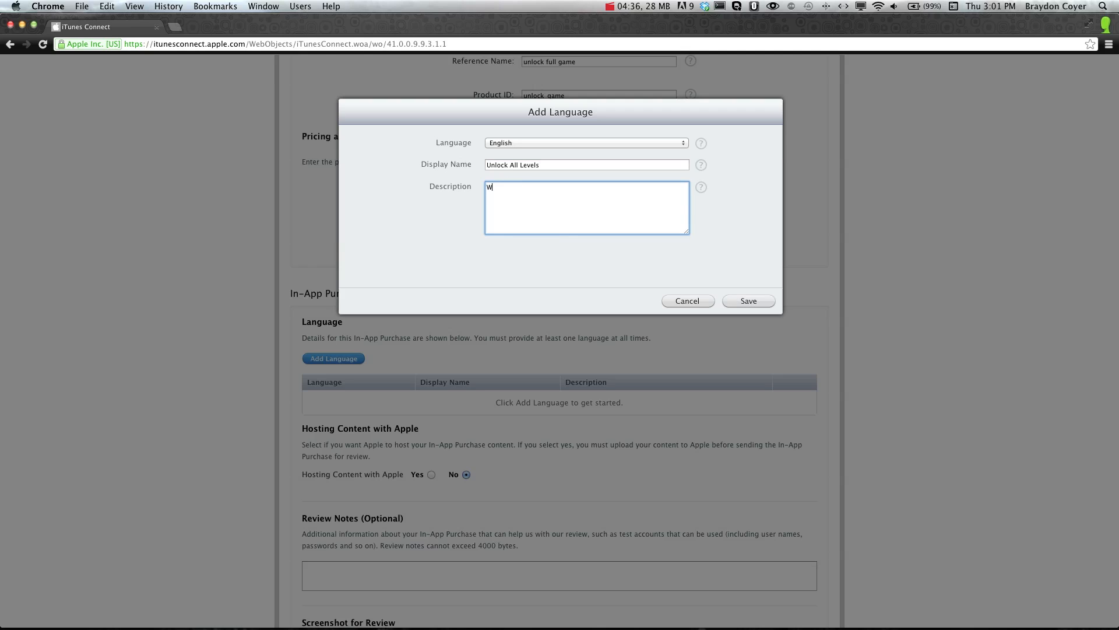
{"action": "type", "text": "ould you like to unlock all the levels in this game?"}
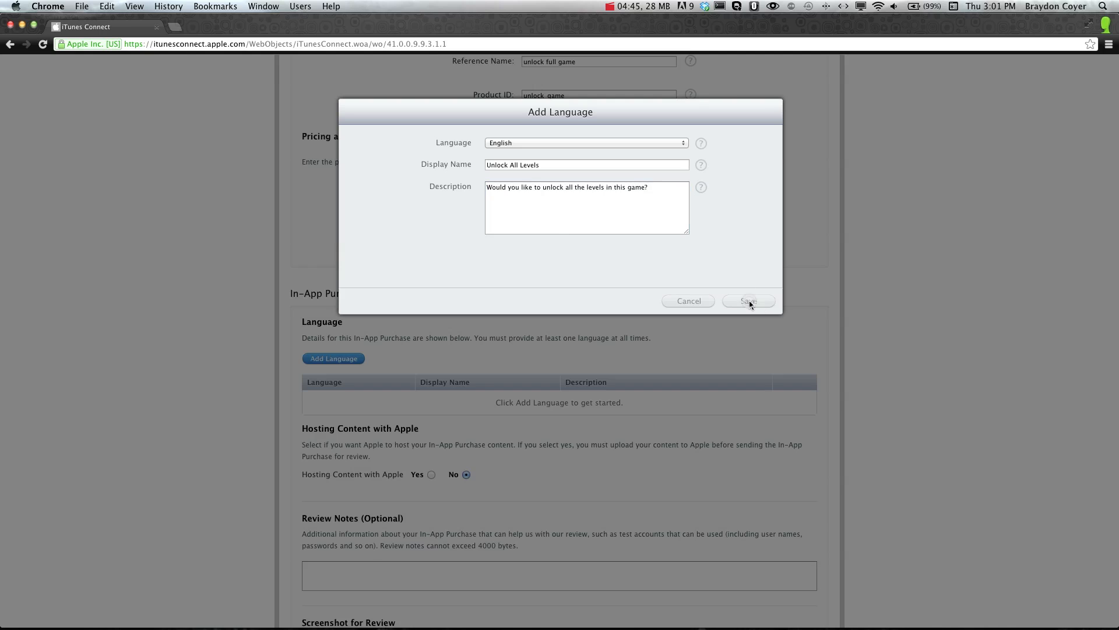
{"action": "left_click", "coordinate": [749, 301]}
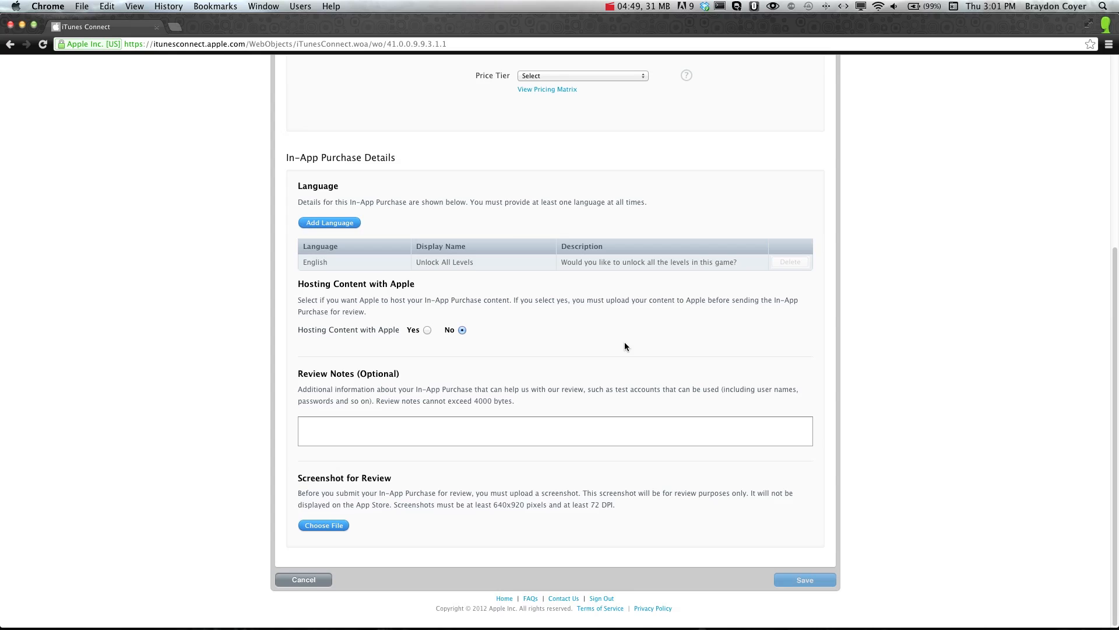
{"action": "mouse_move", "coordinate": [546, 355]}
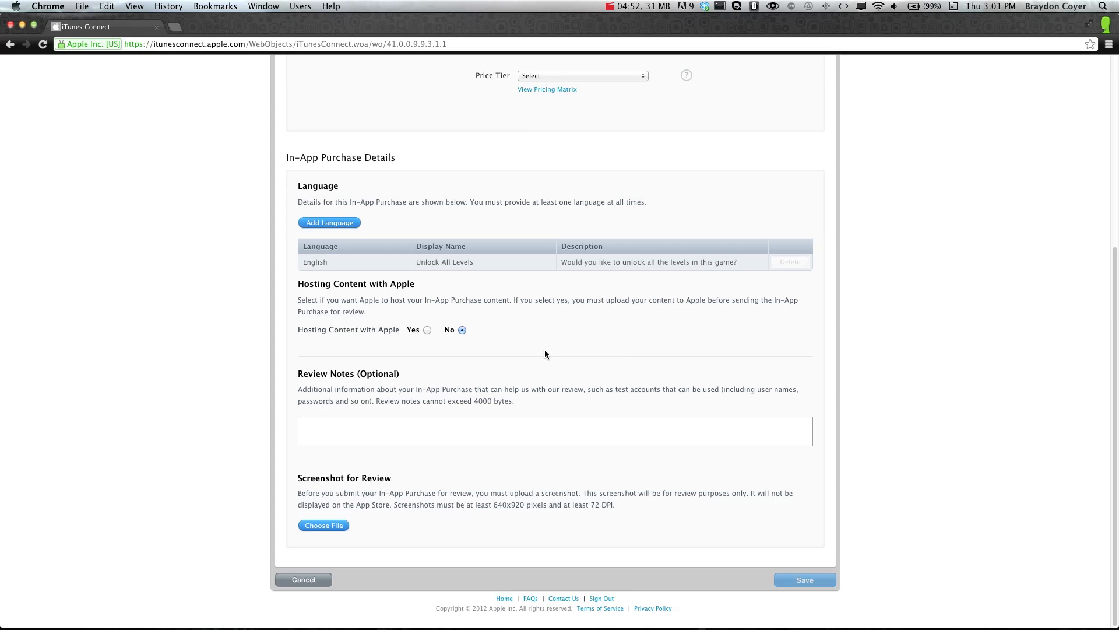
- Set Hosting Content with Apple to Yes for the unlock full game purchase
{"action": "left_click", "coordinate": [427, 330]}
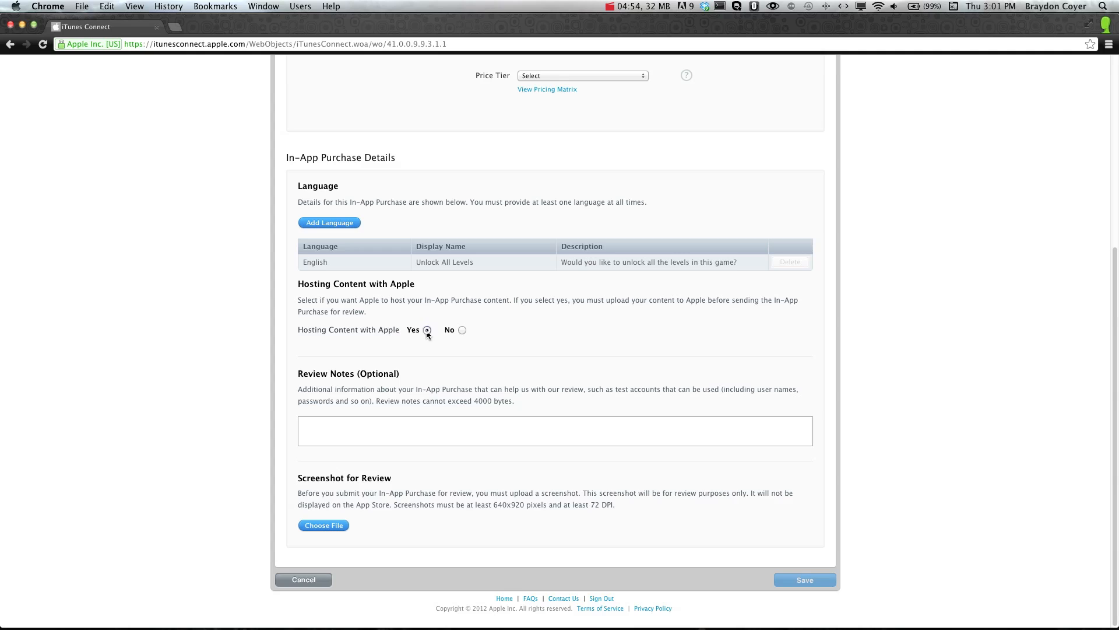
{"action": "left_click", "coordinate": [426, 330]}
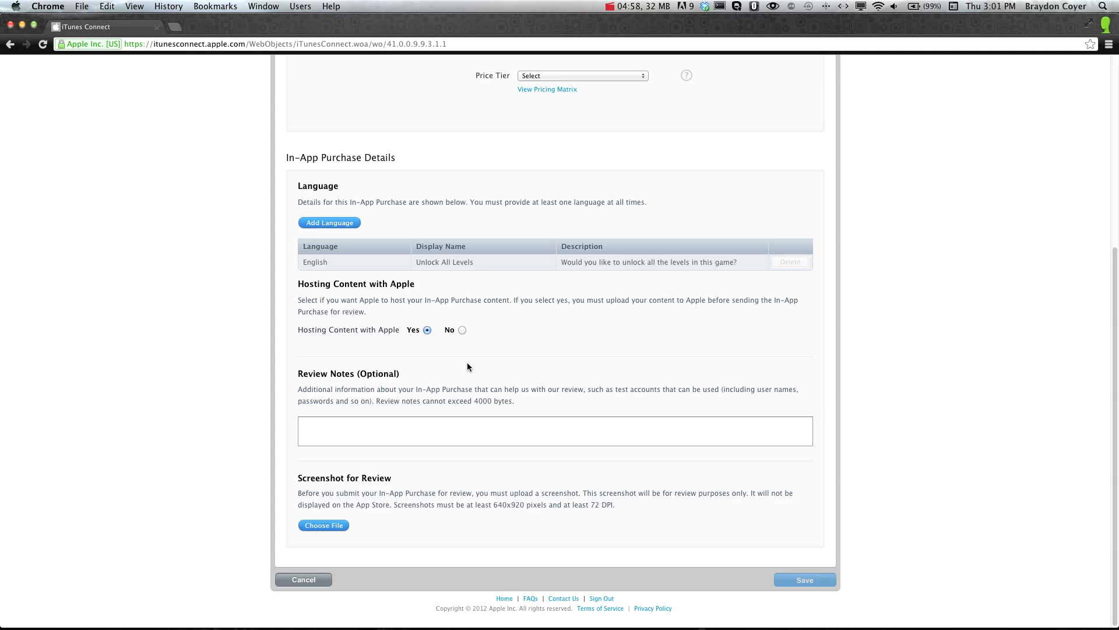
{"action": "mouse_move", "coordinate": [364, 524]}
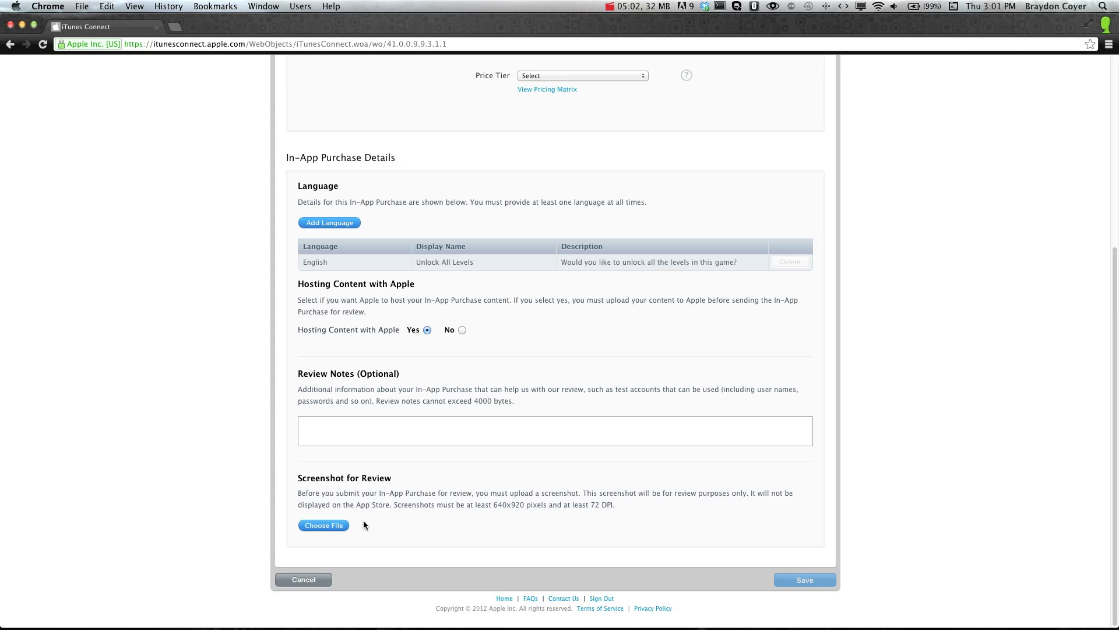
{"action": "mouse_move", "coordinate": [710, 527]}
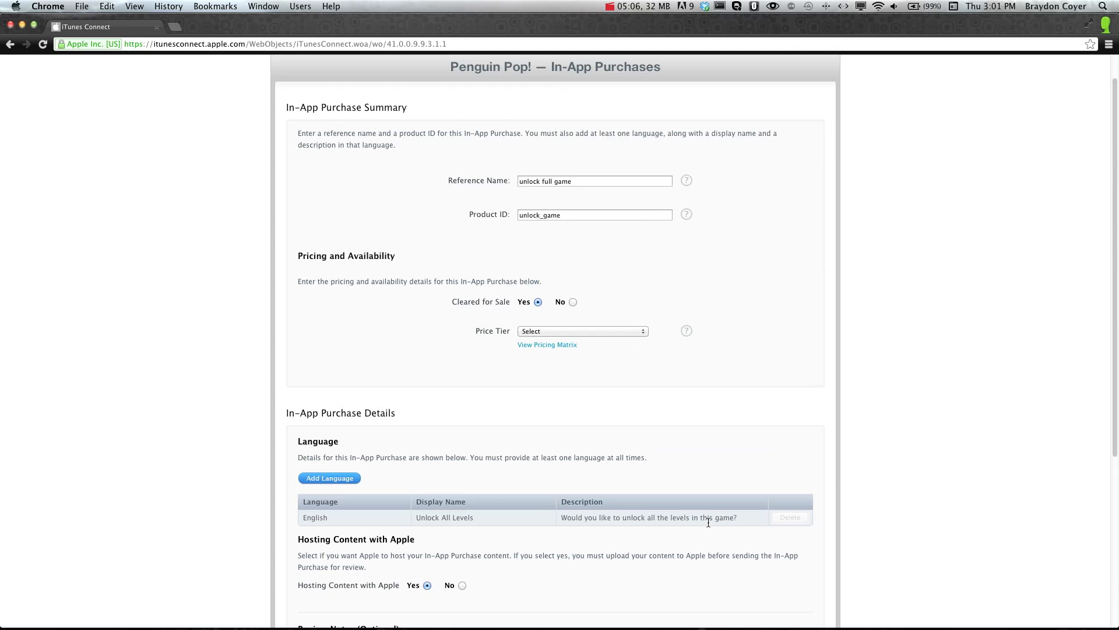
- Price the unlock full game purchase at Tier 2 (US$1.99, US$1.40 proceeds)
{"action": "left_click", "coordinate": [580, 330]}
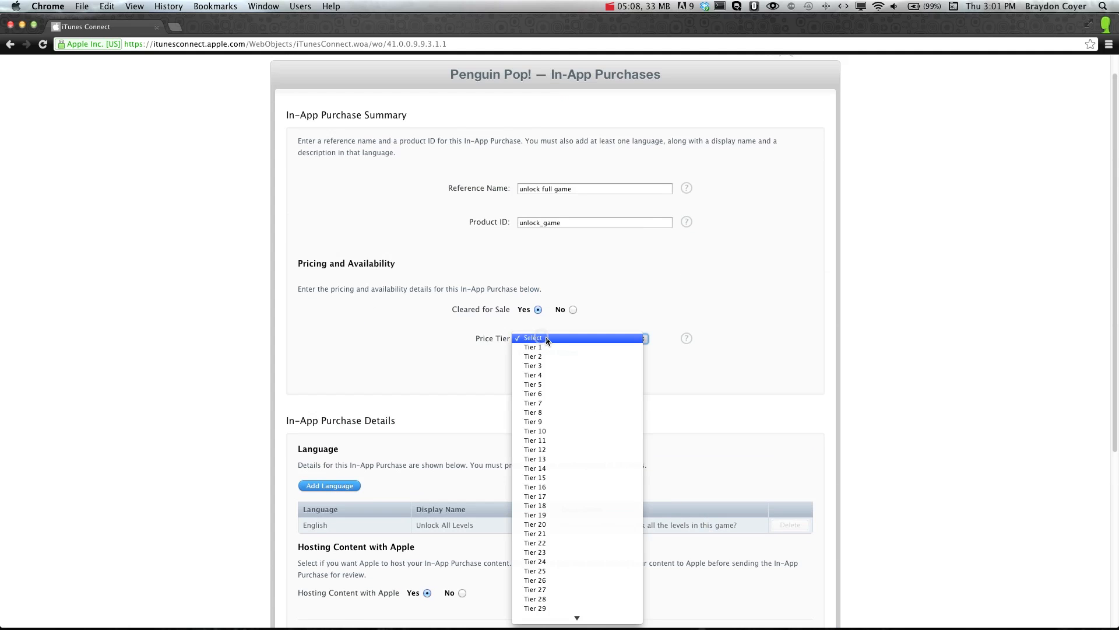
{"action": "left_click", "coordinate": [533, 357]}
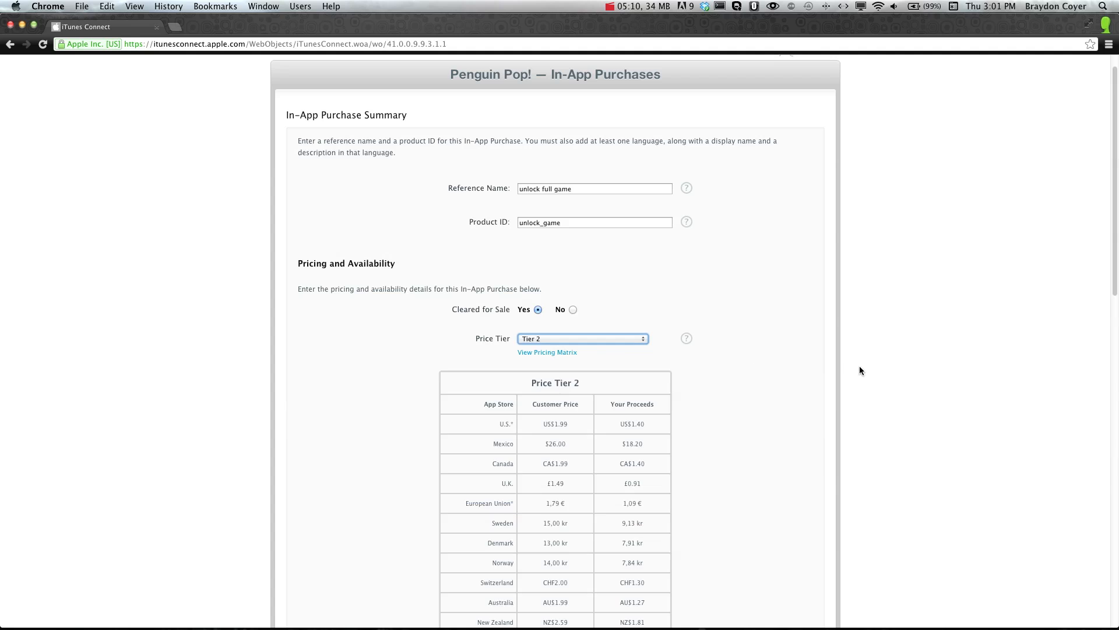
{"action": "mouse_move", "coordinate": [817, 408]}
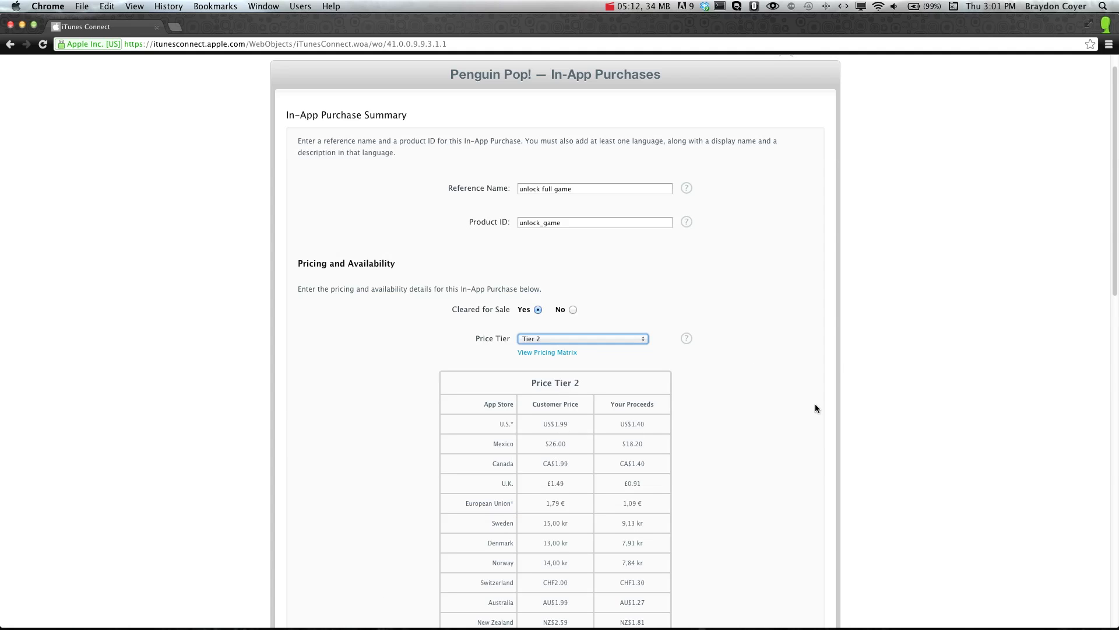
{"action": "scroll", "scroll_direction": "down", "scroll_amount": 3}
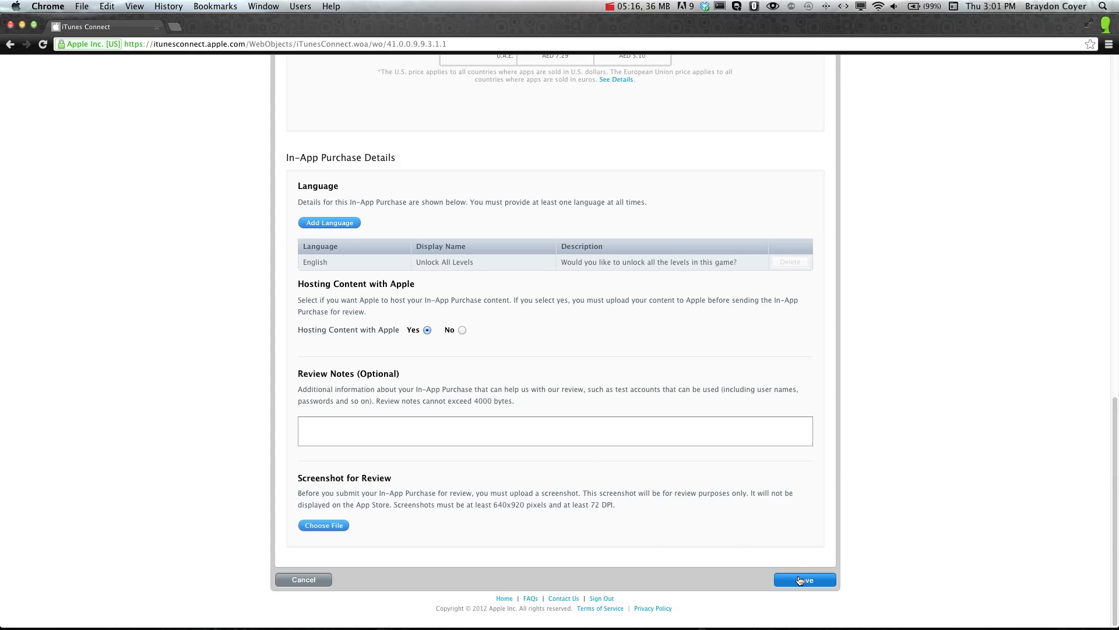
{"action": "mouse_move", "coordinate": [372, 450]}
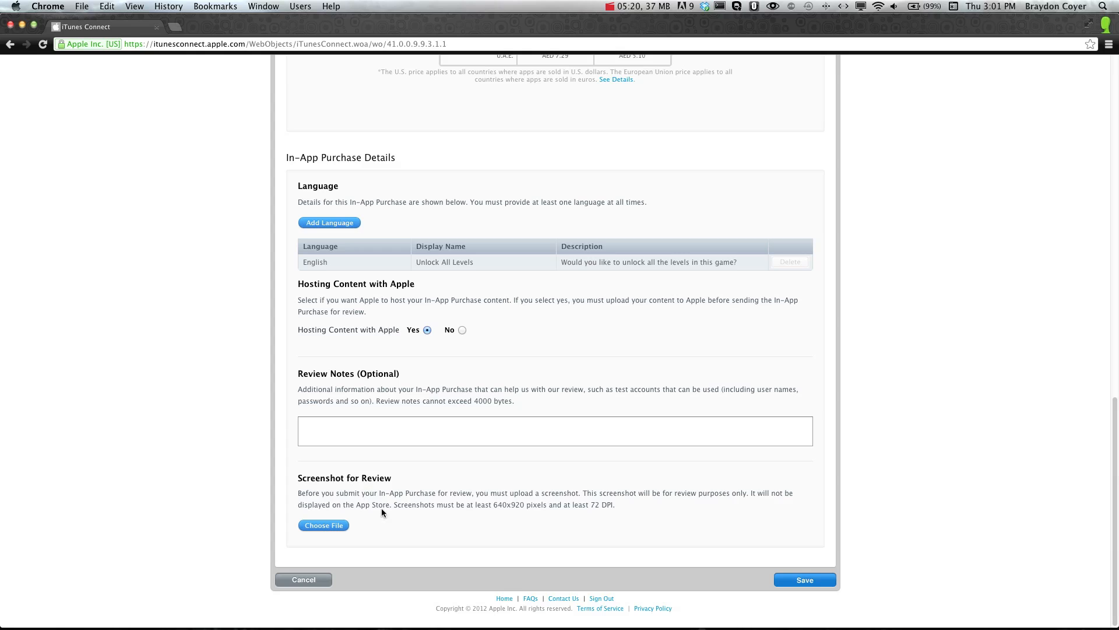
{"action": "mouse_move", "coordinate": [397, 479]}
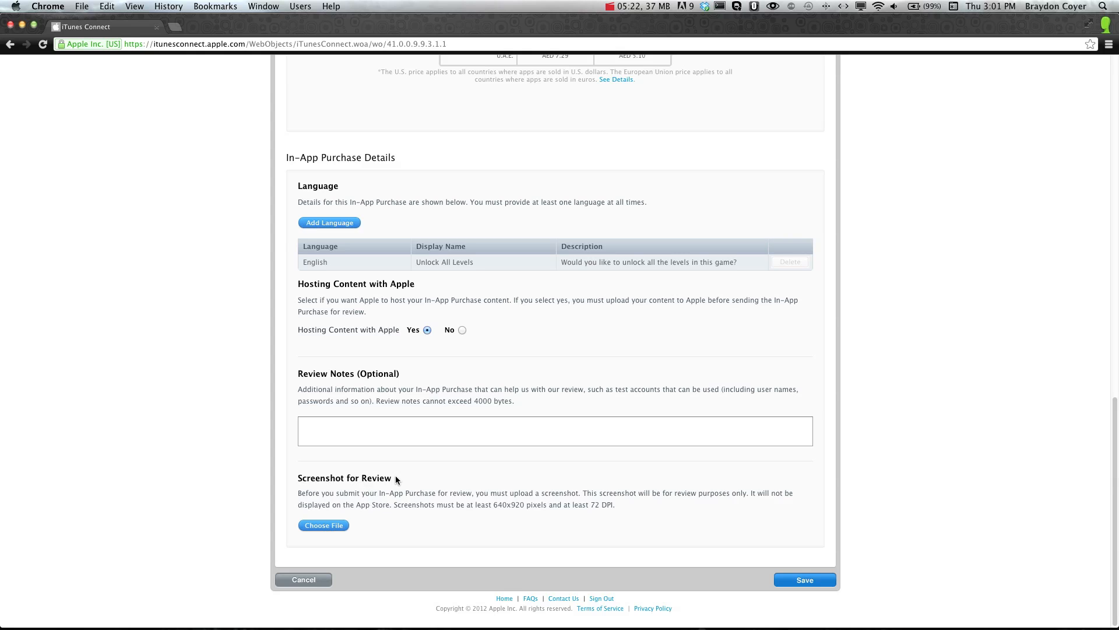
{"action": "mouse_move", "coordinate": [756, 581]}
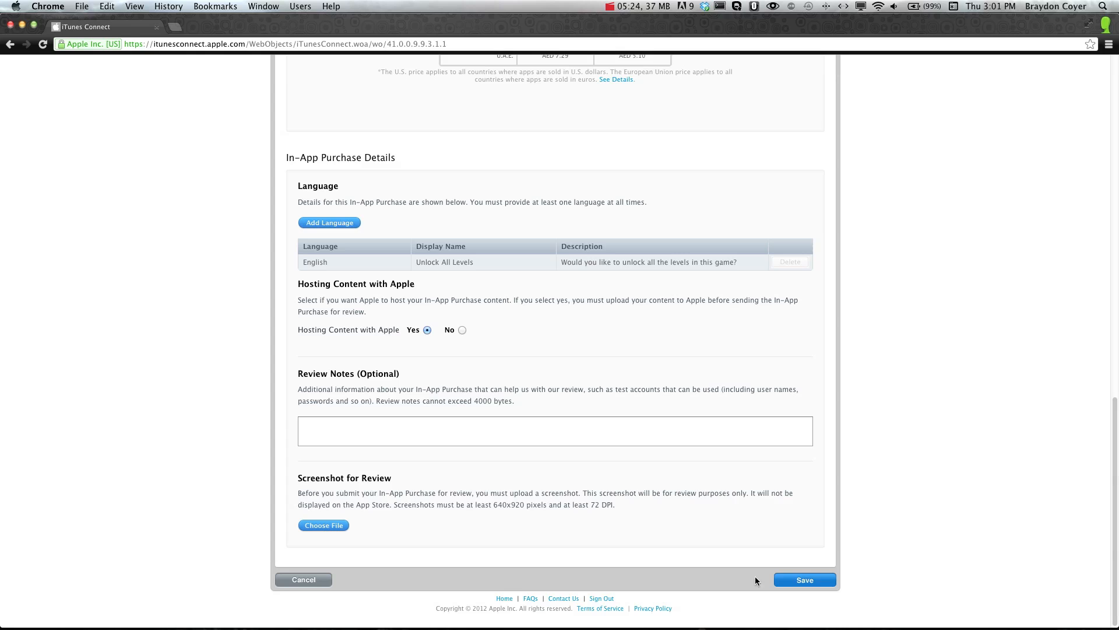
- Save, hit the duplicate-ID error, change the Product ID to unlock_game2 and resubmit
{"action": "left_click", "coordinate": [803, 580]}
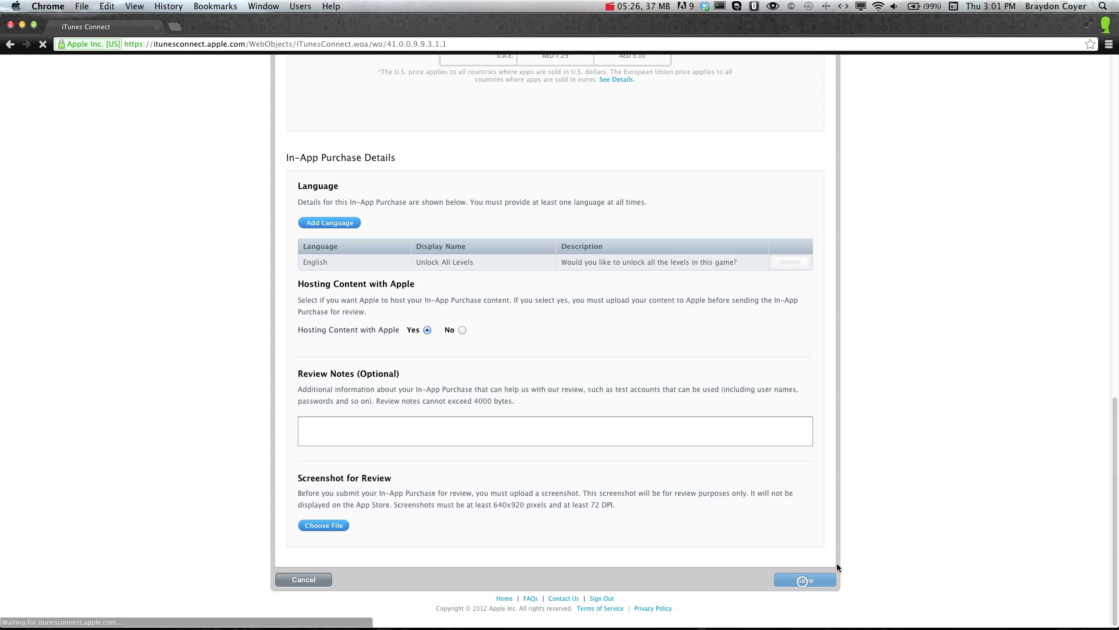
{"action": "left_click", "coordinate": [803, 580]}
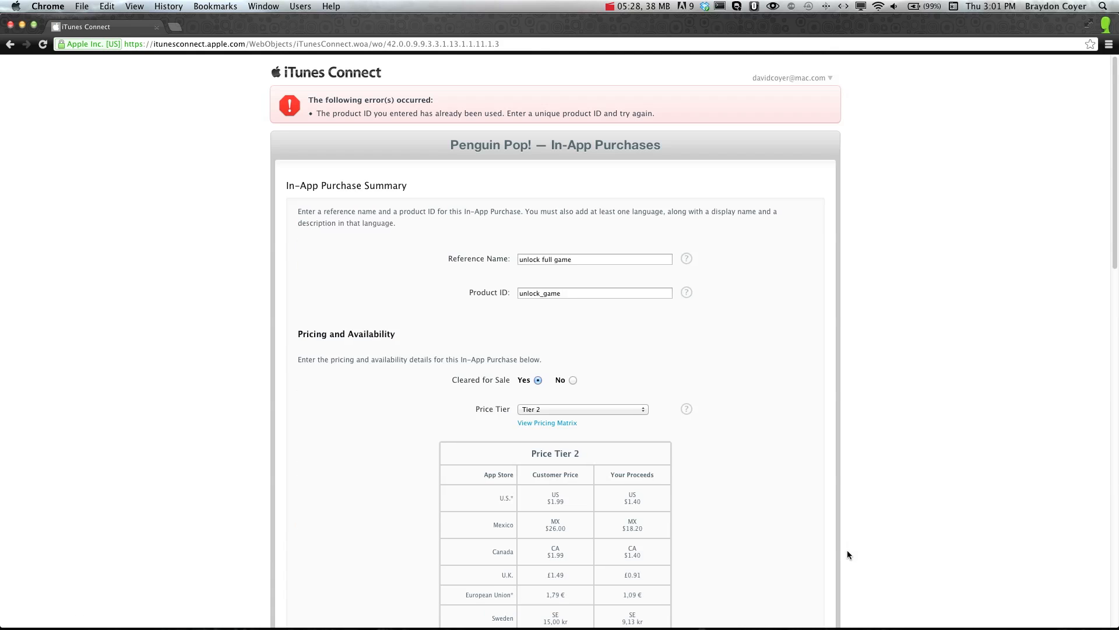
{"action": "mouse_move", "coordinate": [580, 256]}
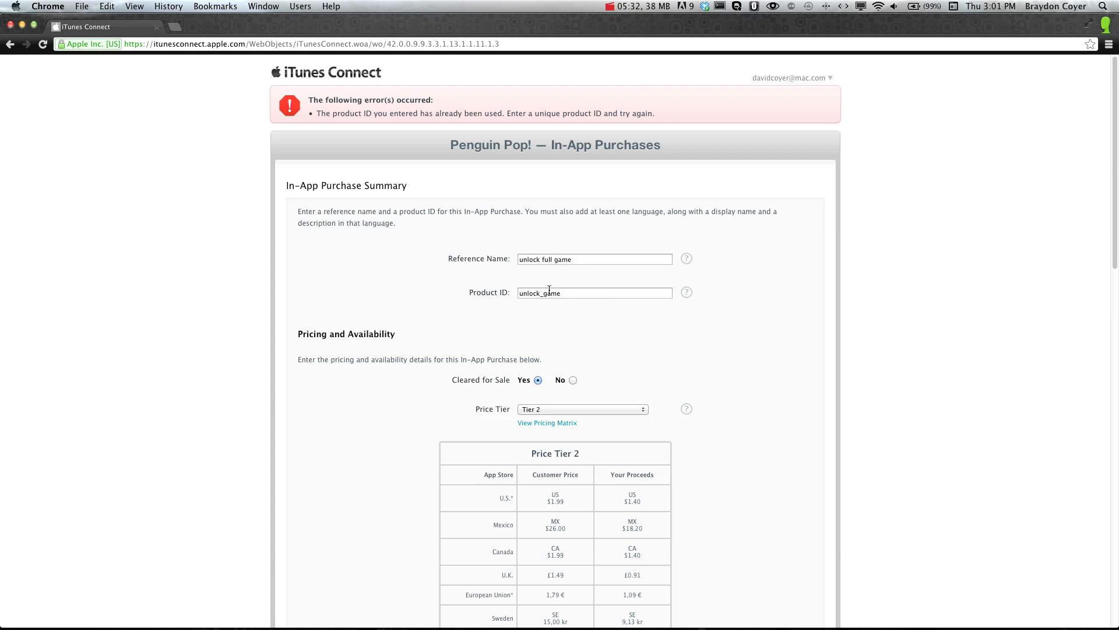
{"action": "left_click", "coordinate": [593, 293]}
{"action": "type", "text": "2"}
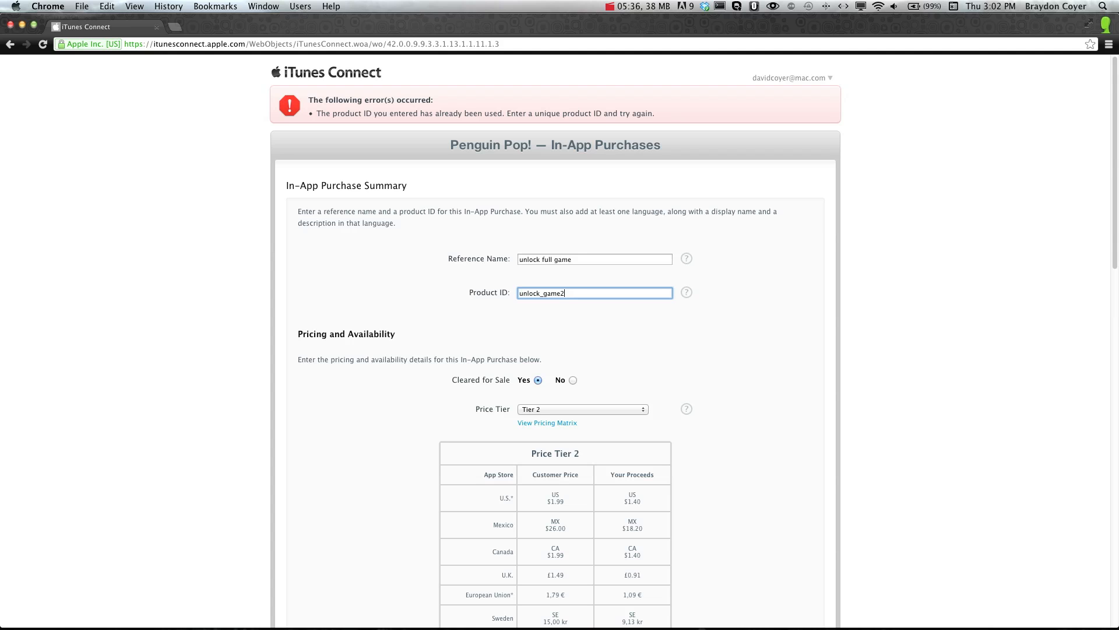
{"action": "scroll", "scroll_direction": "down", "scroll_amount": 3}
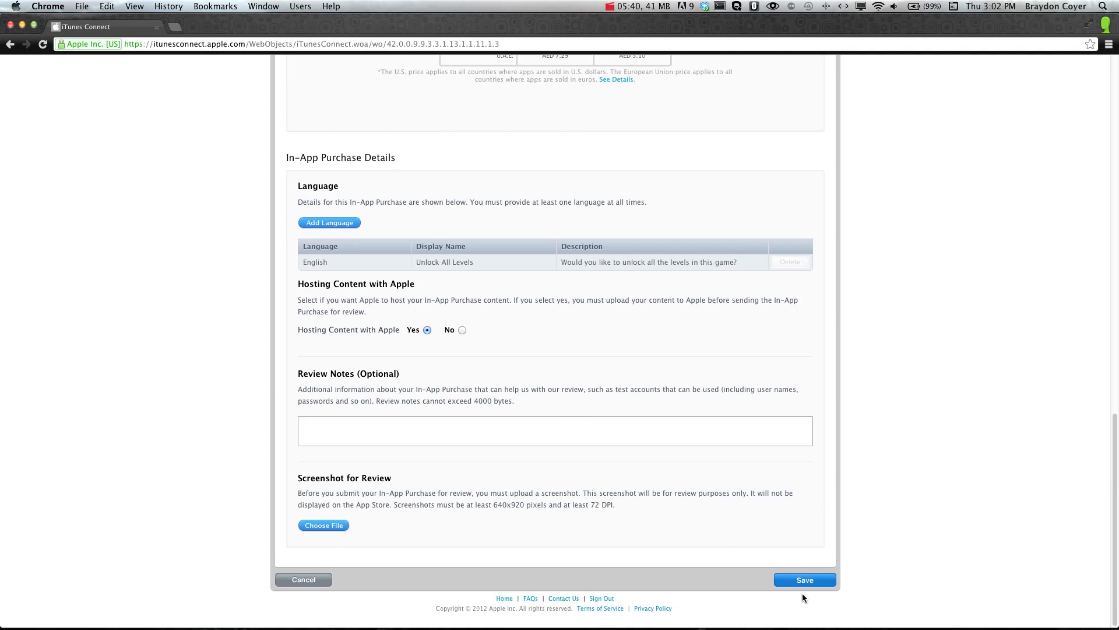
{"action": "left_click", "coordinate": [805, 580]}
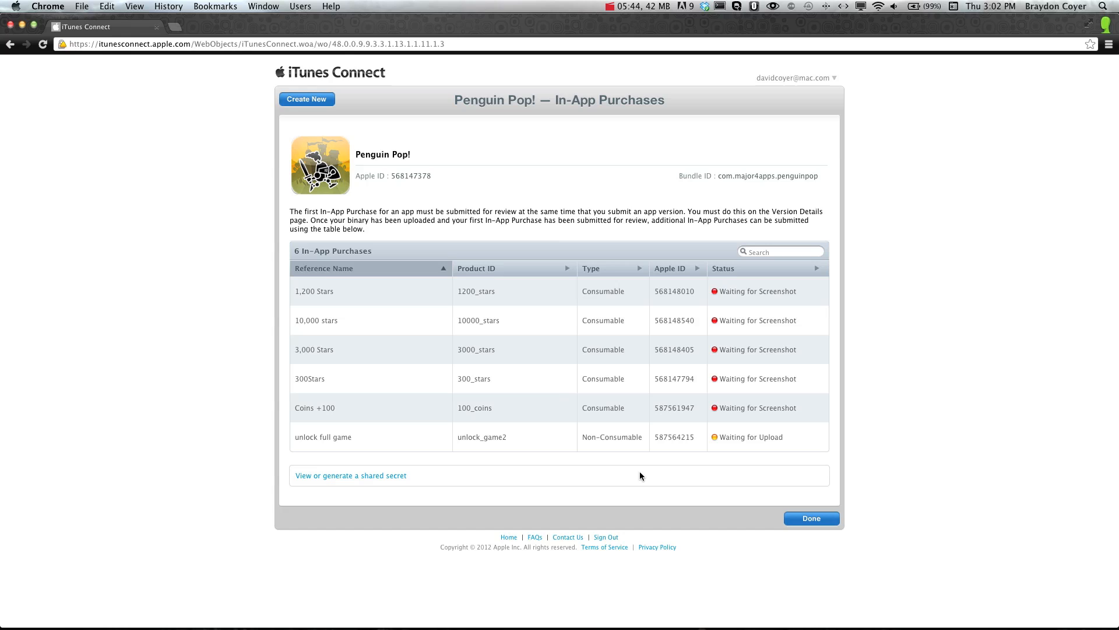
{"action": "mouse_move", "coordinate": [864, 411]}
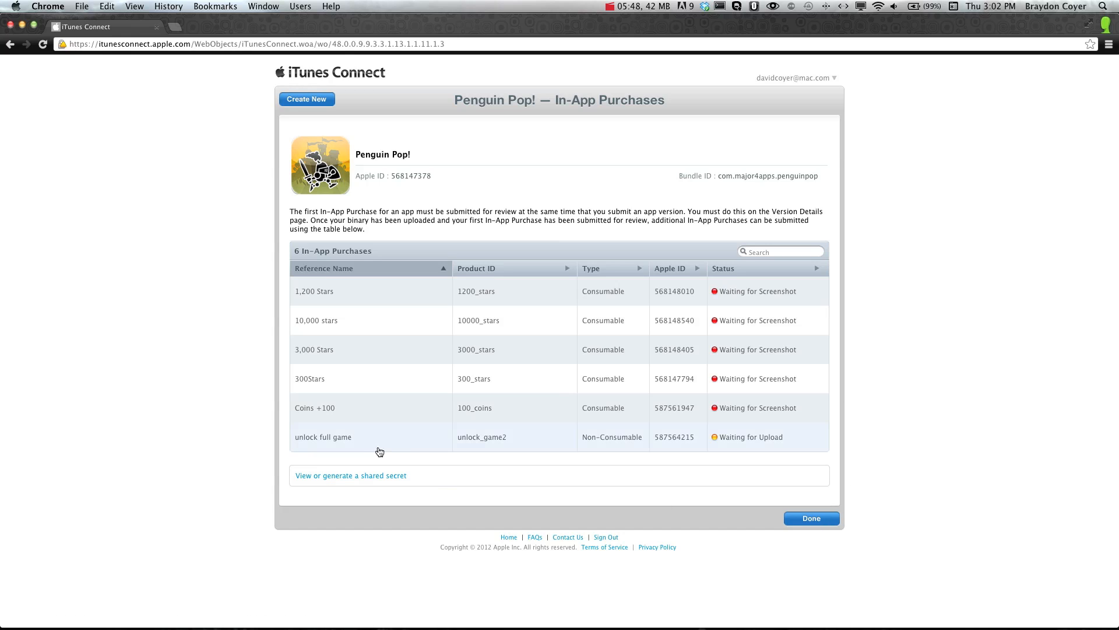
{"action": "mouse_move", "coordinate": [635, 444]}
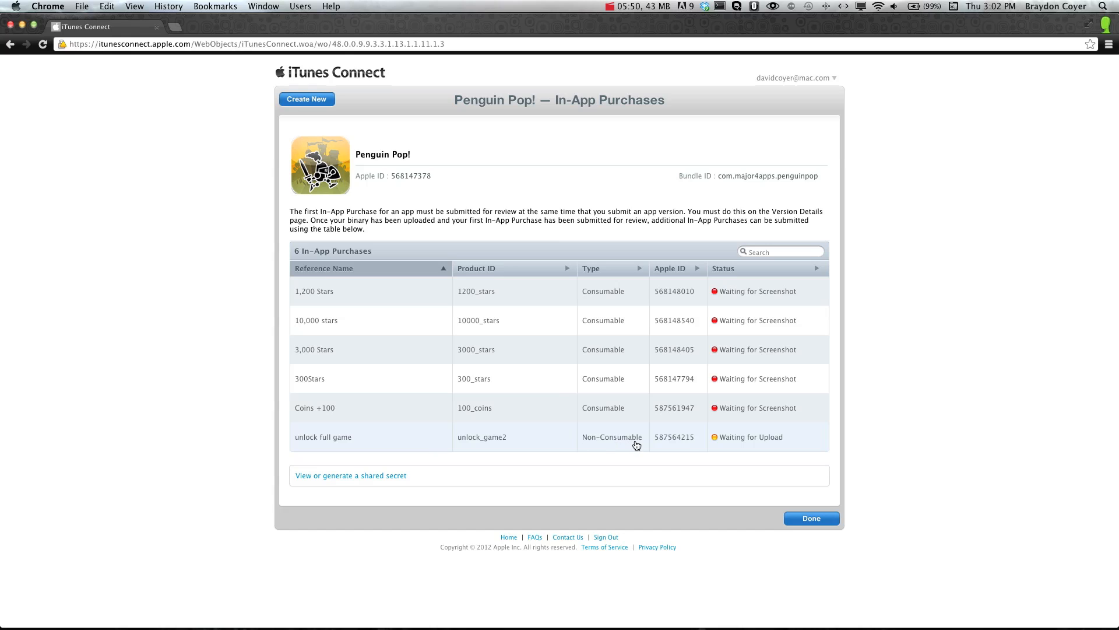
{"action": "mouse_move", "coordinate": [301, 445]}
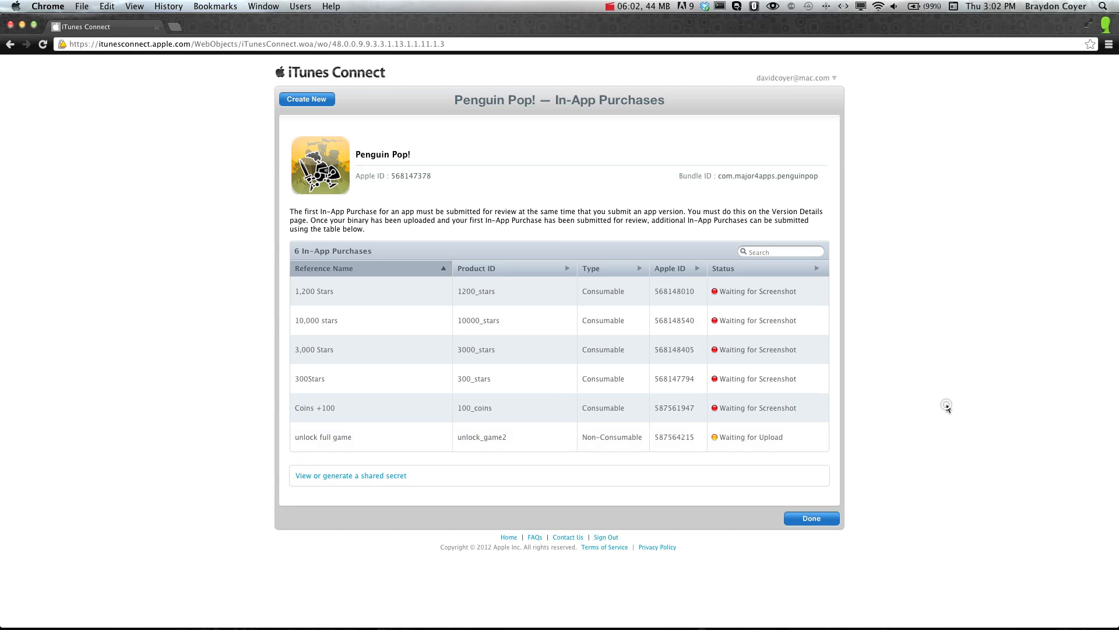
{"action": "mouse_move", "coordinate": [932, 408]}
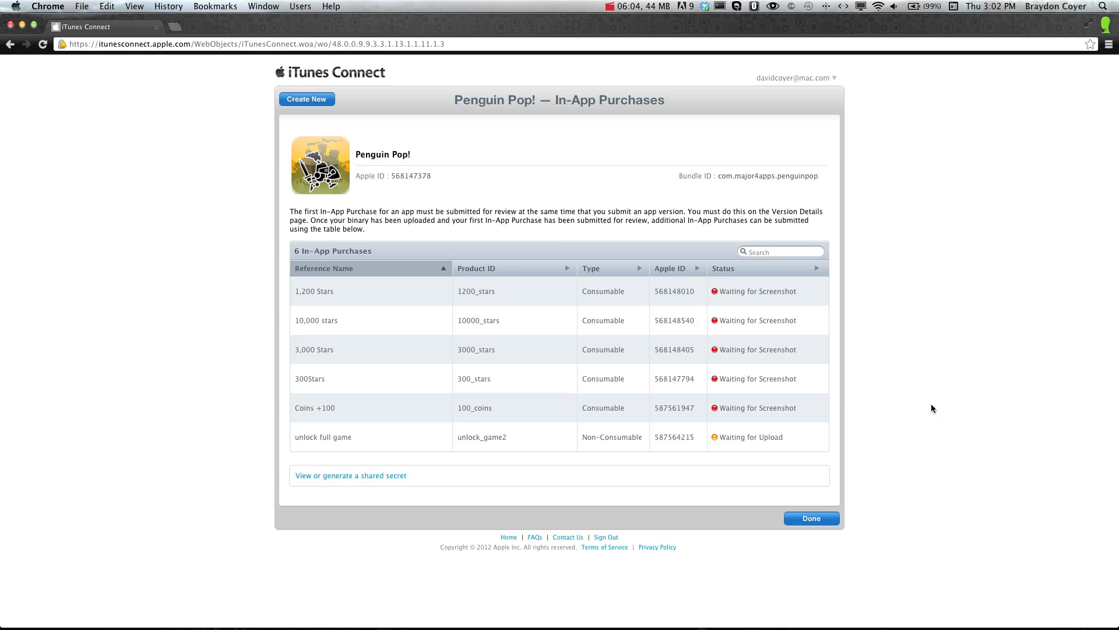